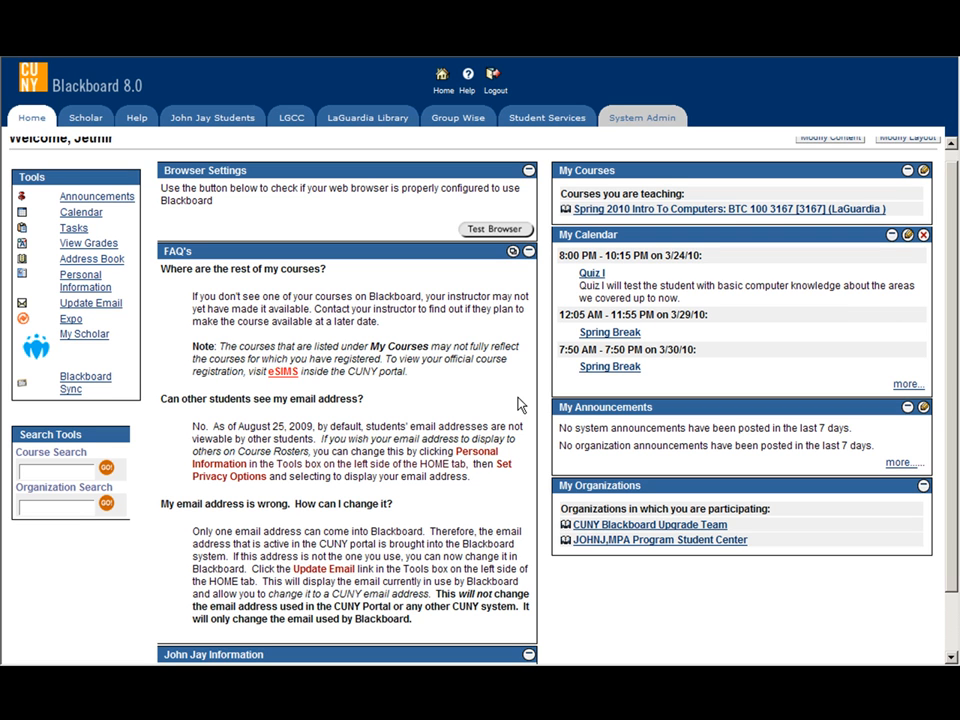
mouse_move(503, 390)
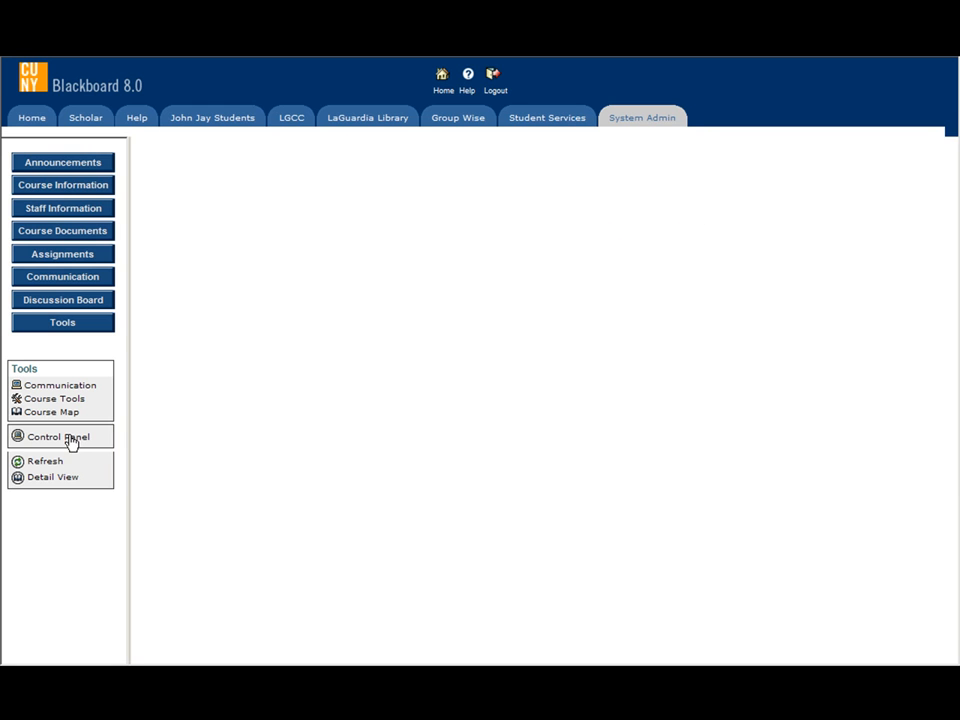
- Reach Test Manager via the Control Panel, listing the existing Computer Basics Test
click(57, 437)
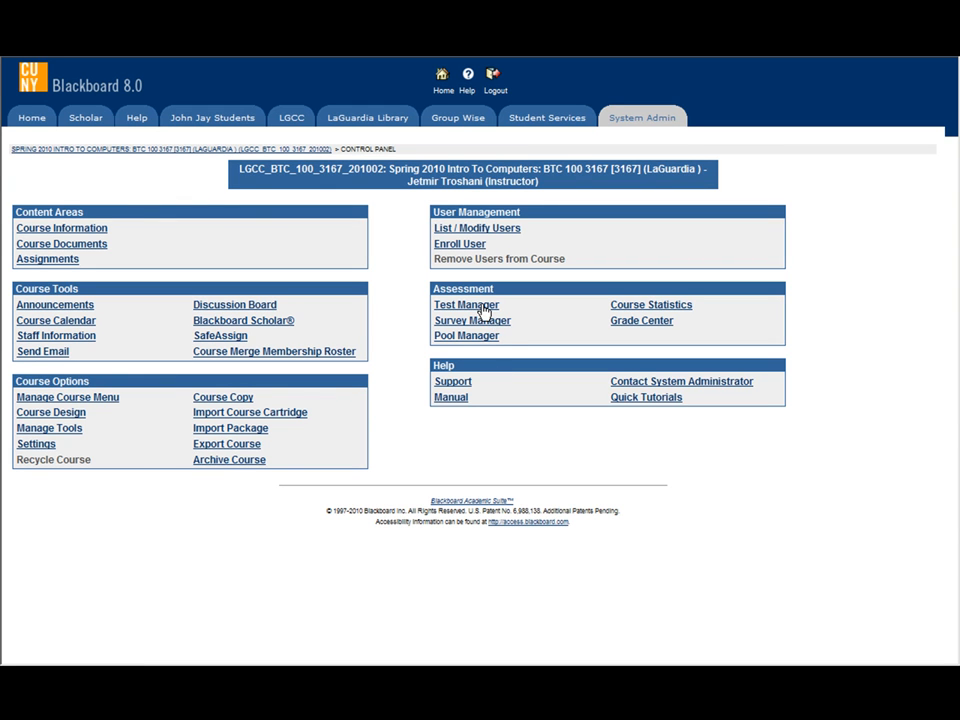
click(466, 304)
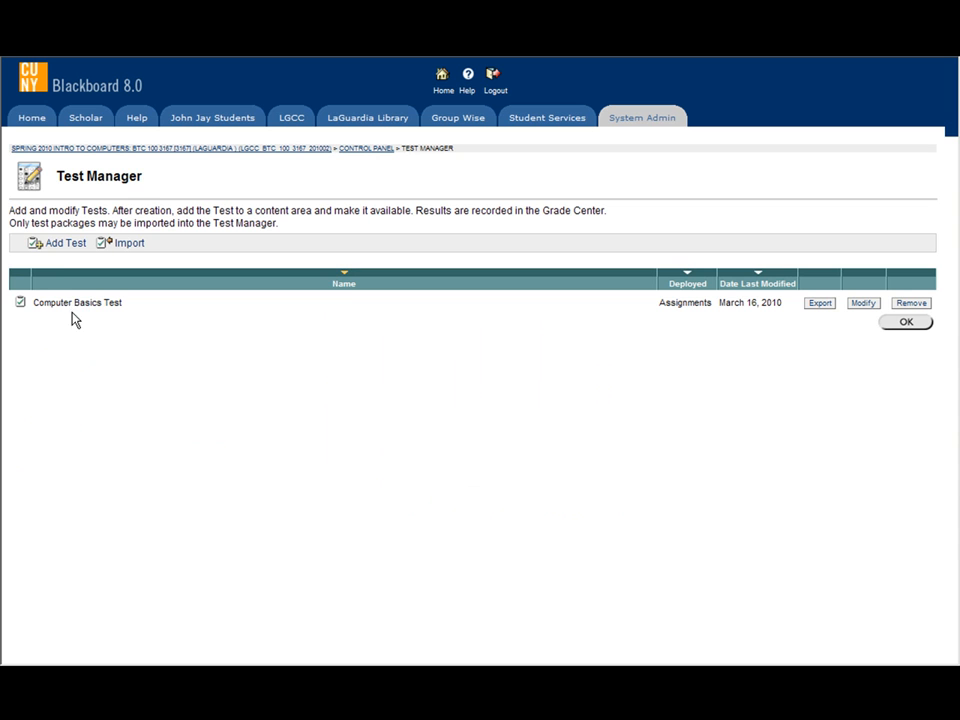
mouse_move(63, 247)
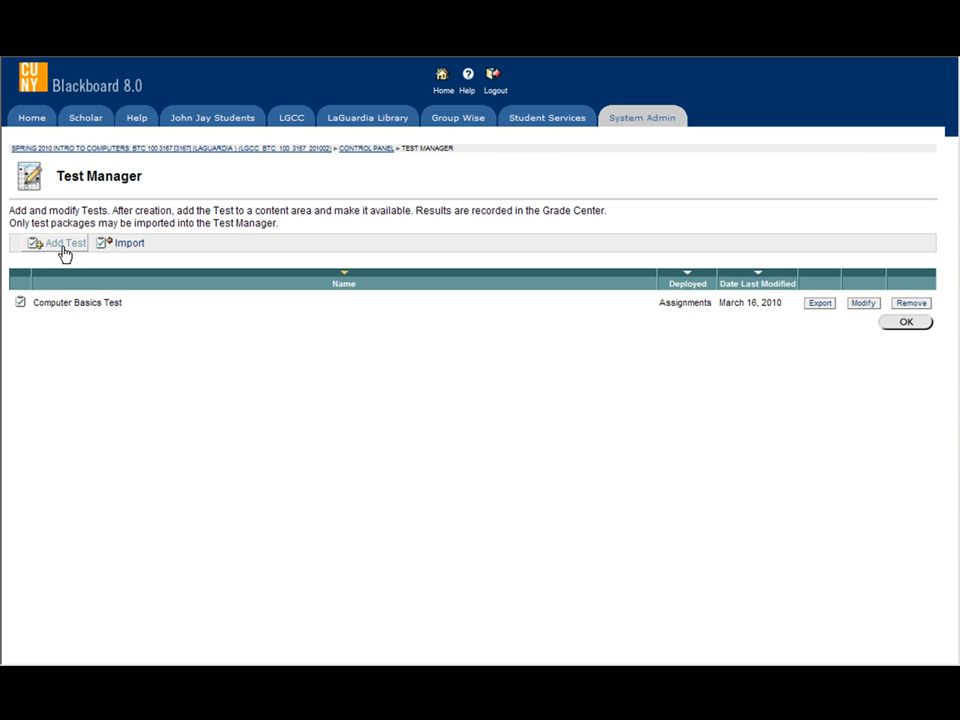
- Create a new test named Quiz II and land on its empty Test Canvas
click(64, 243)
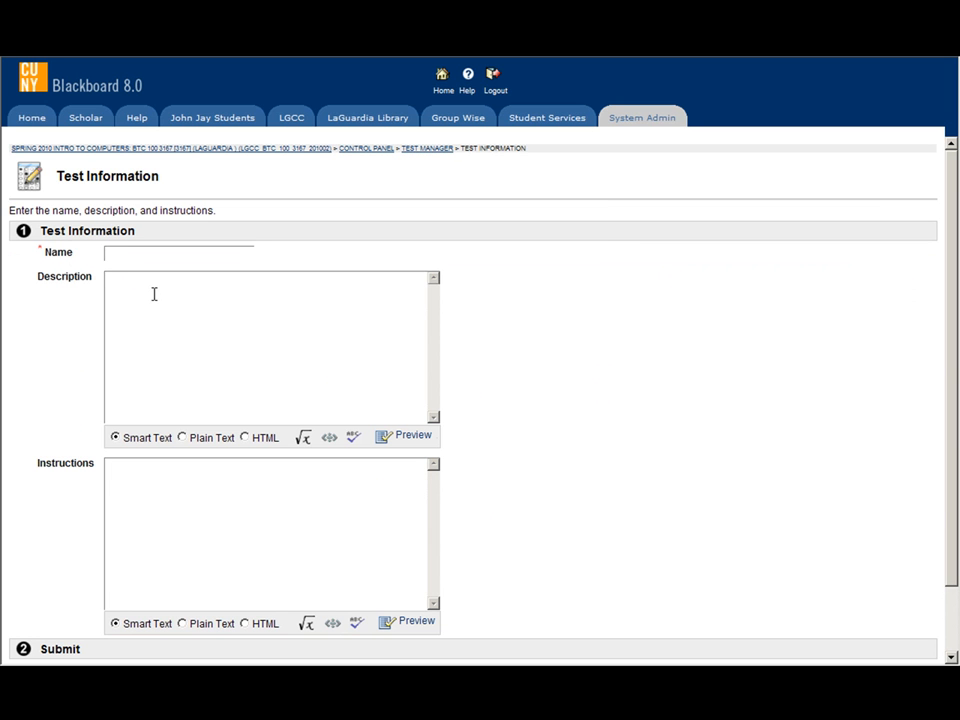
text(Q)
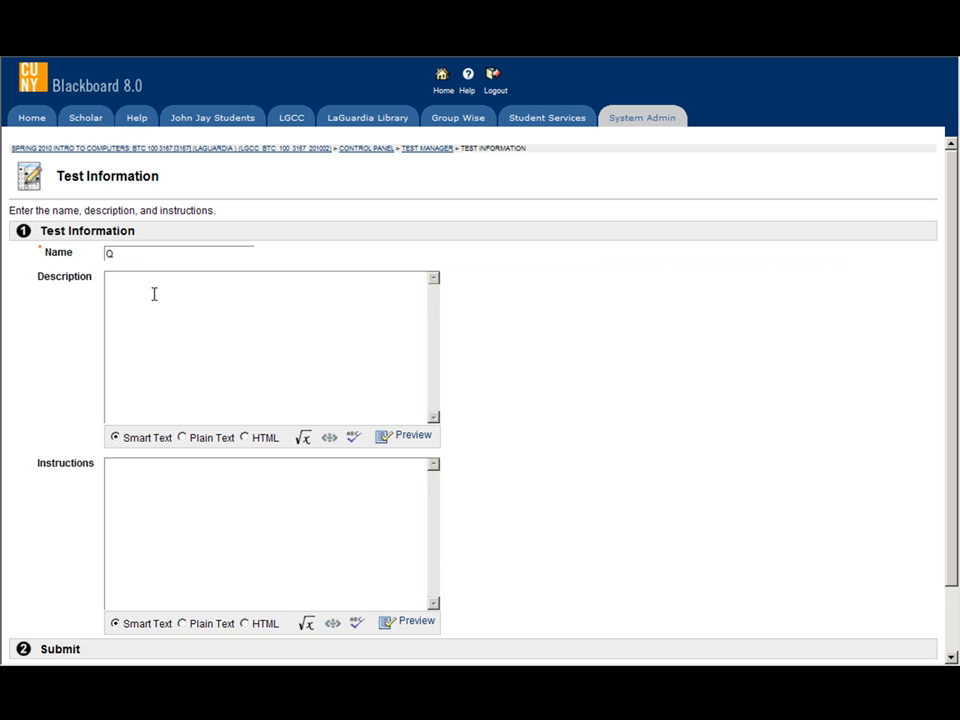
text(uiz)
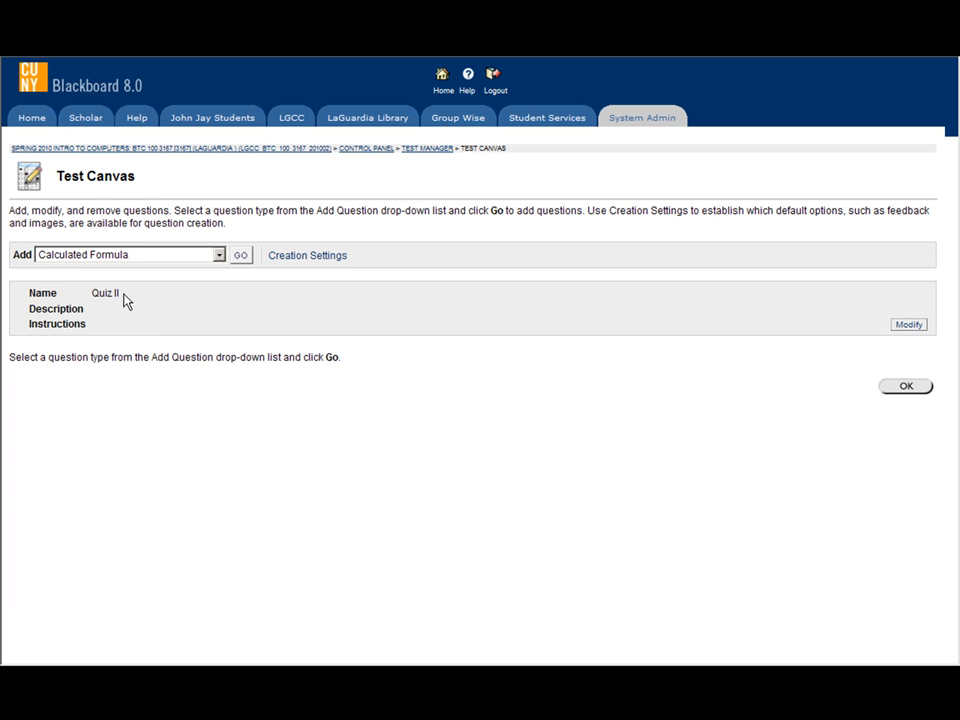
mouse_move(18, 258)
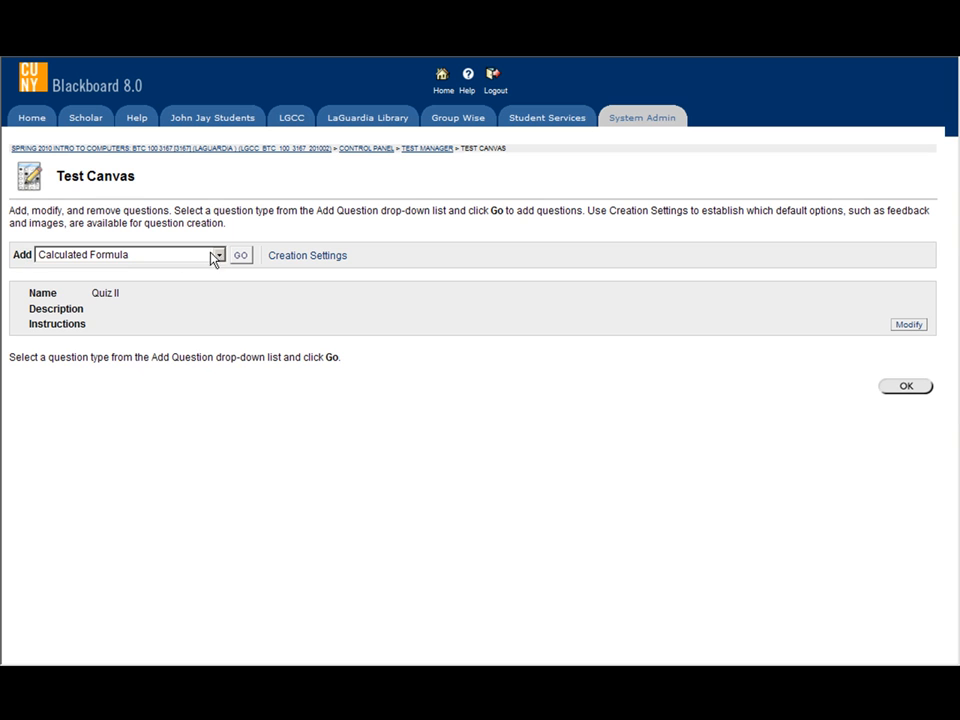
- Add a Multiple Choice question to Quiz II, bringing up its blank form worth 10 points
click(218, 255)
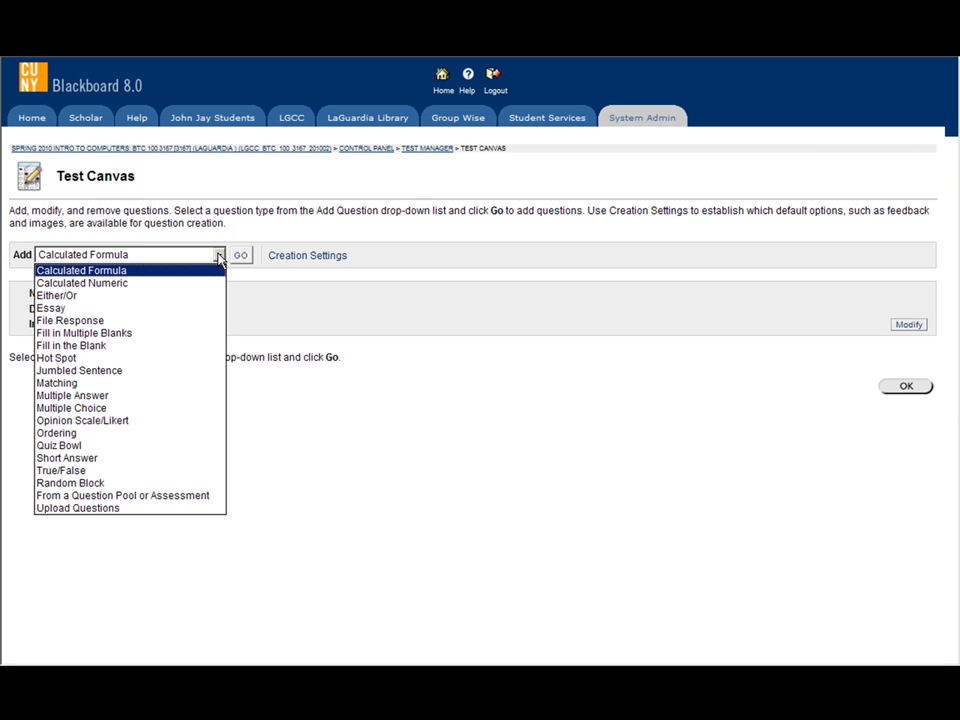
mouse_move(72, 395)
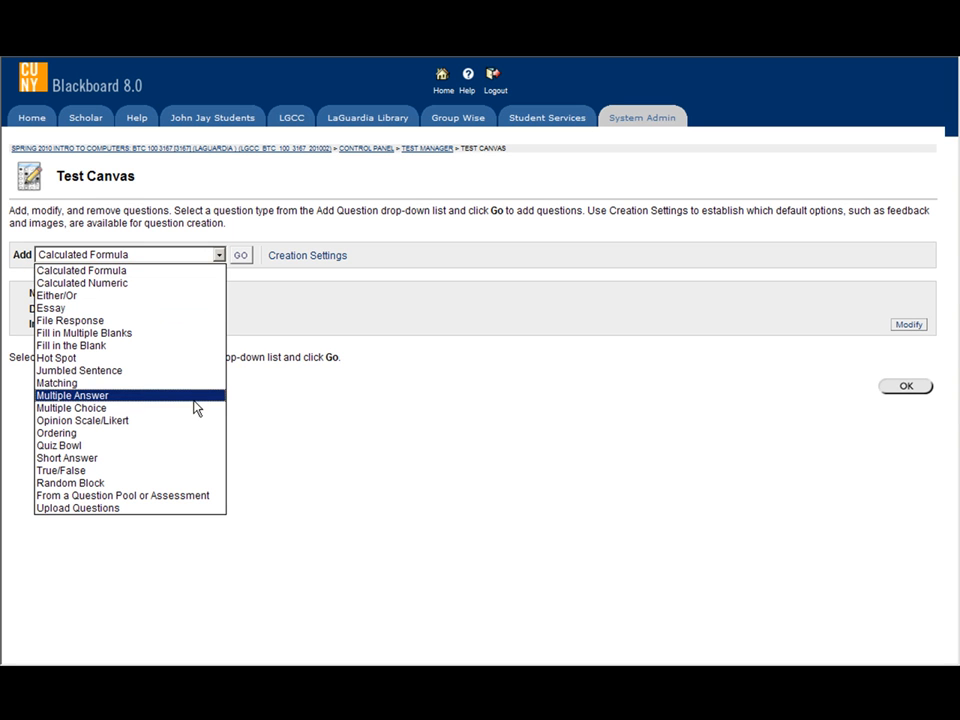
click(71, 408)
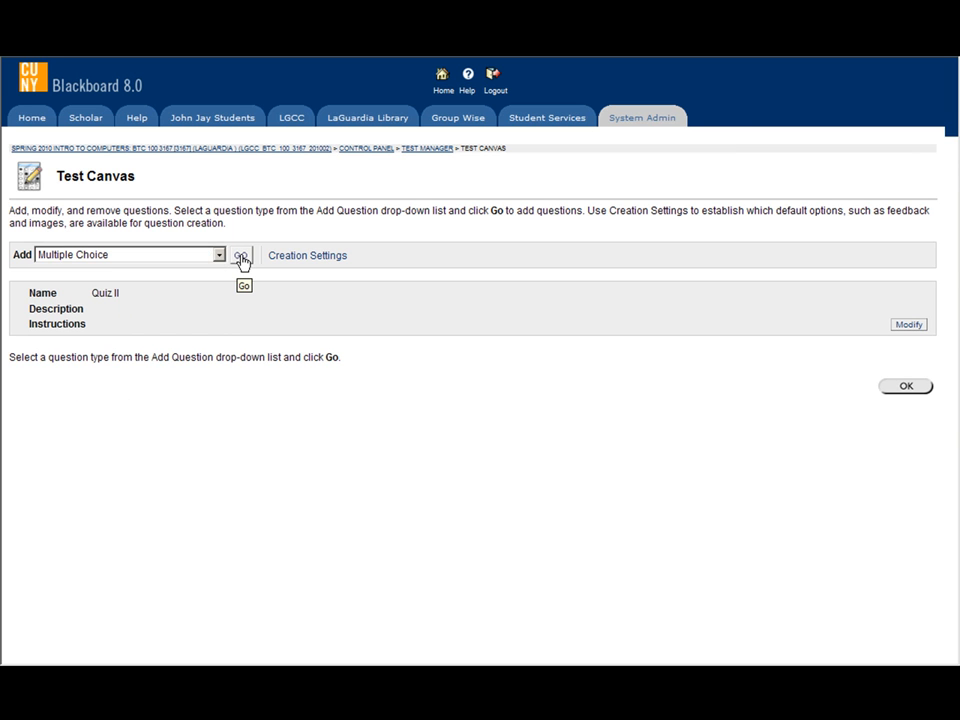
click(241, 255)
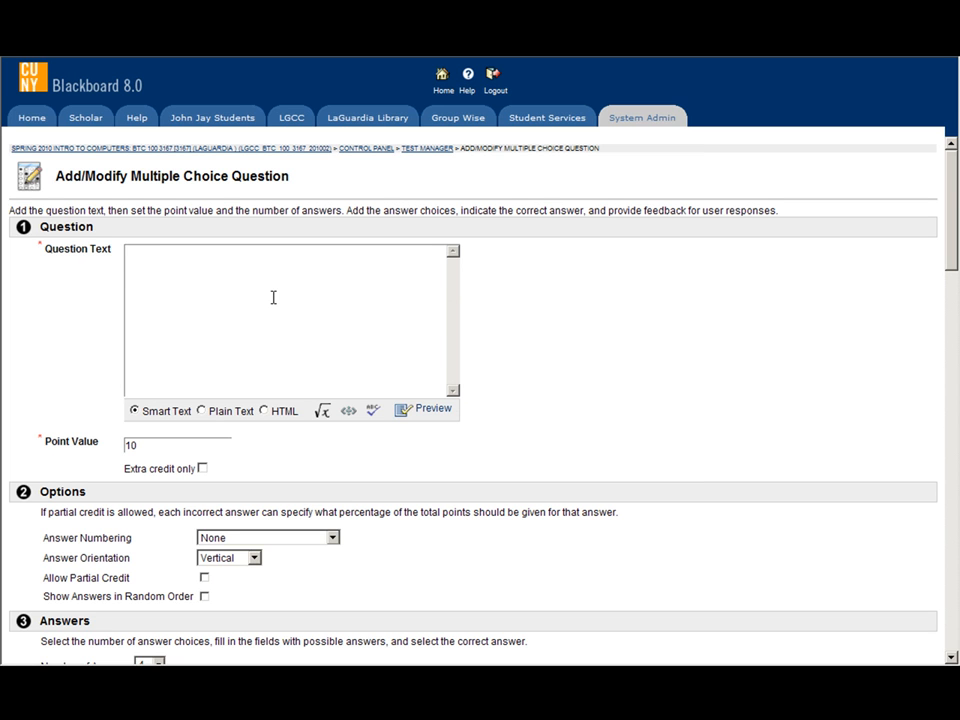
- Enter the question text 'Where is Impire State Bilding?'
text(Where)
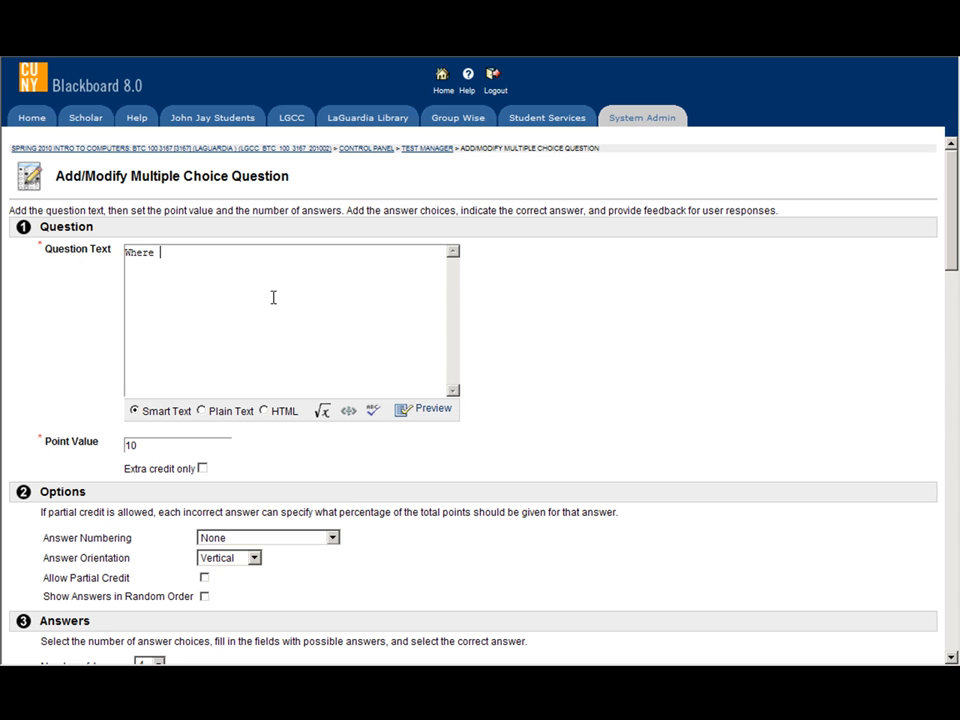
text(is I)
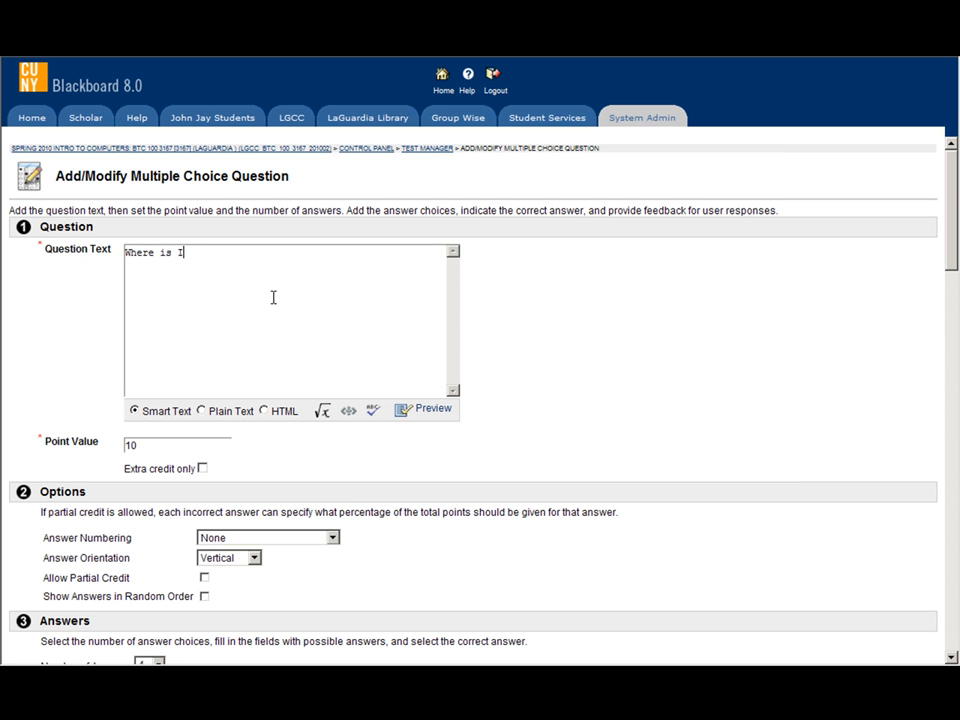
text(mpire State Bi)
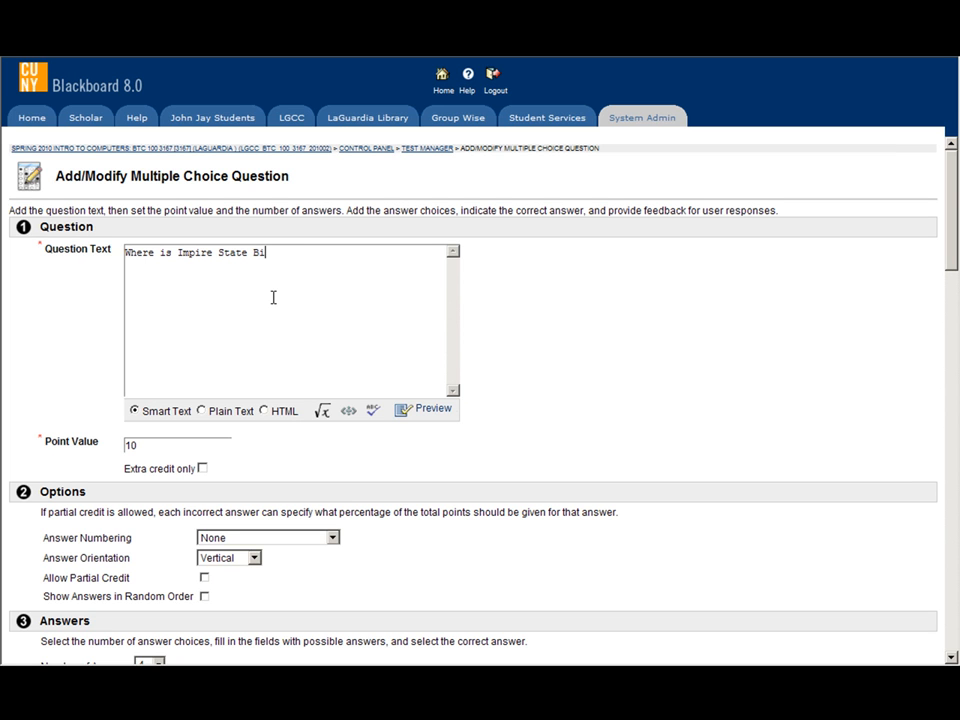
text(lding)
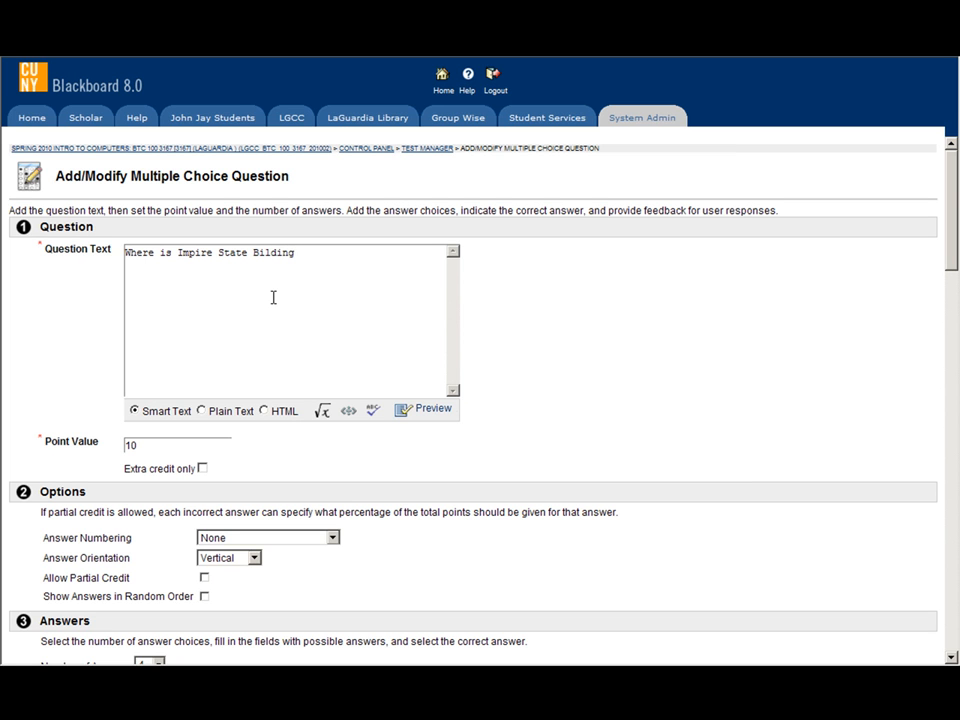
text(?)
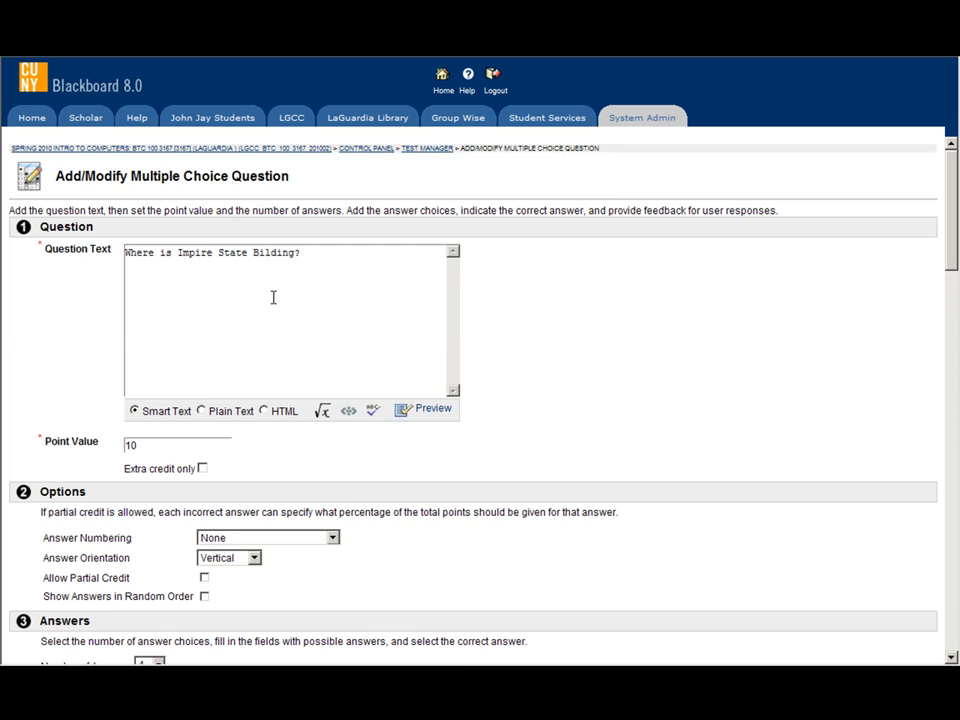
- Fill Answers 1-4 with Tokio, New York, London and Rome
scroll(down, 3)
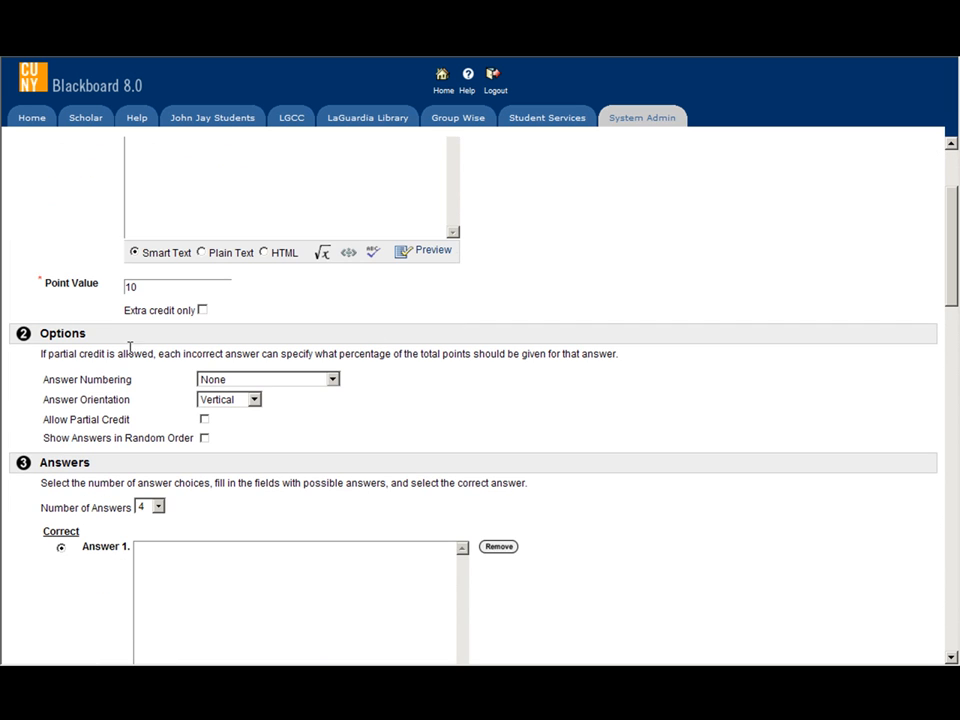
scroll(down, 3)
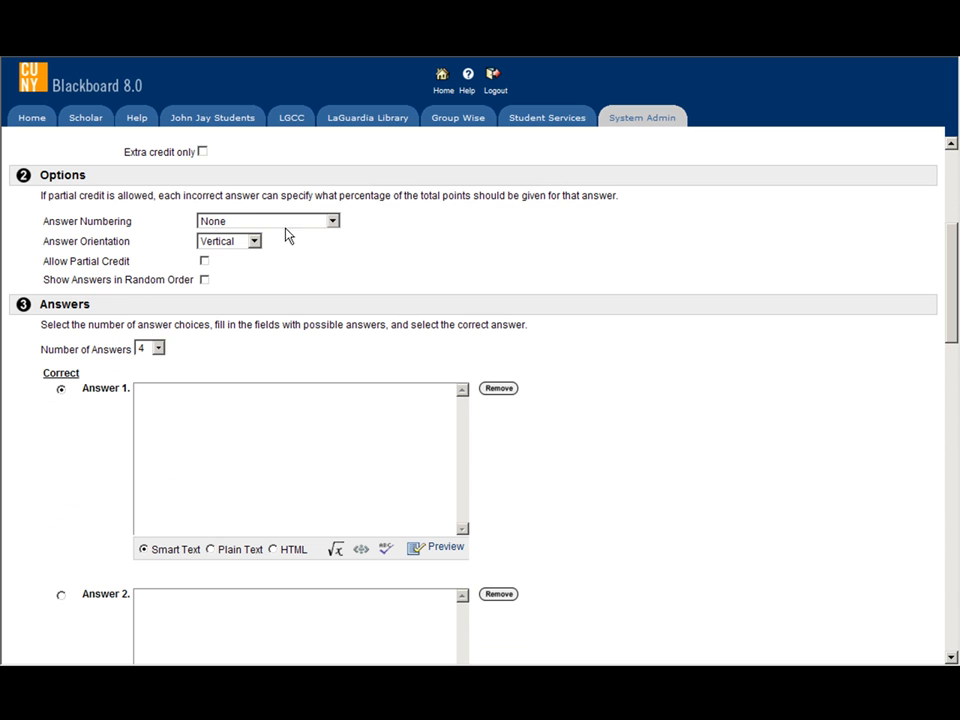
scroll(down, 3)
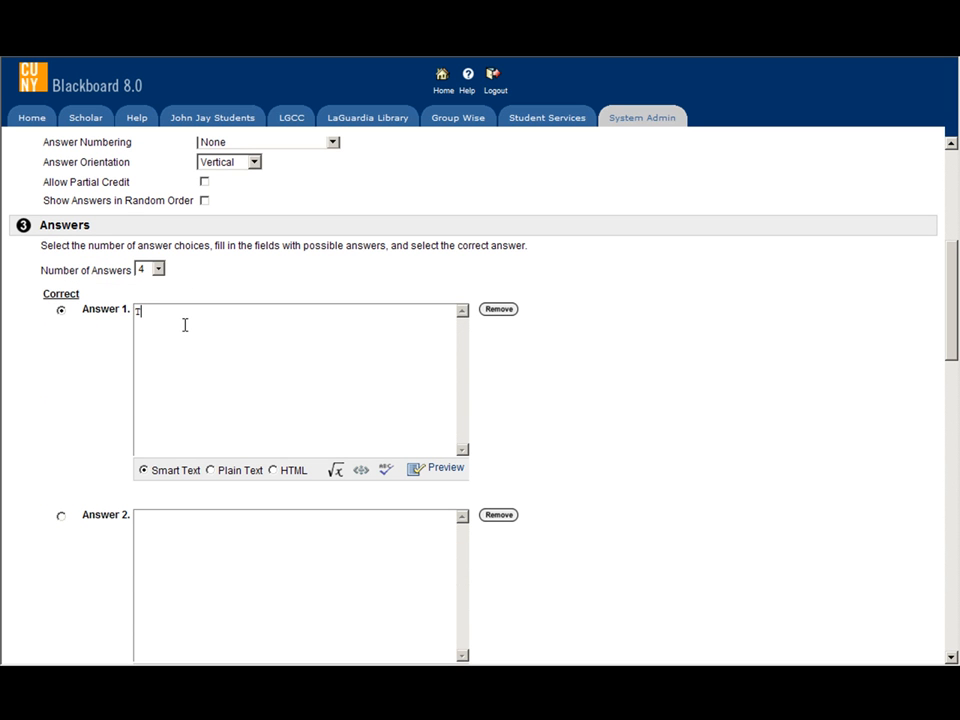
text(Tokio)
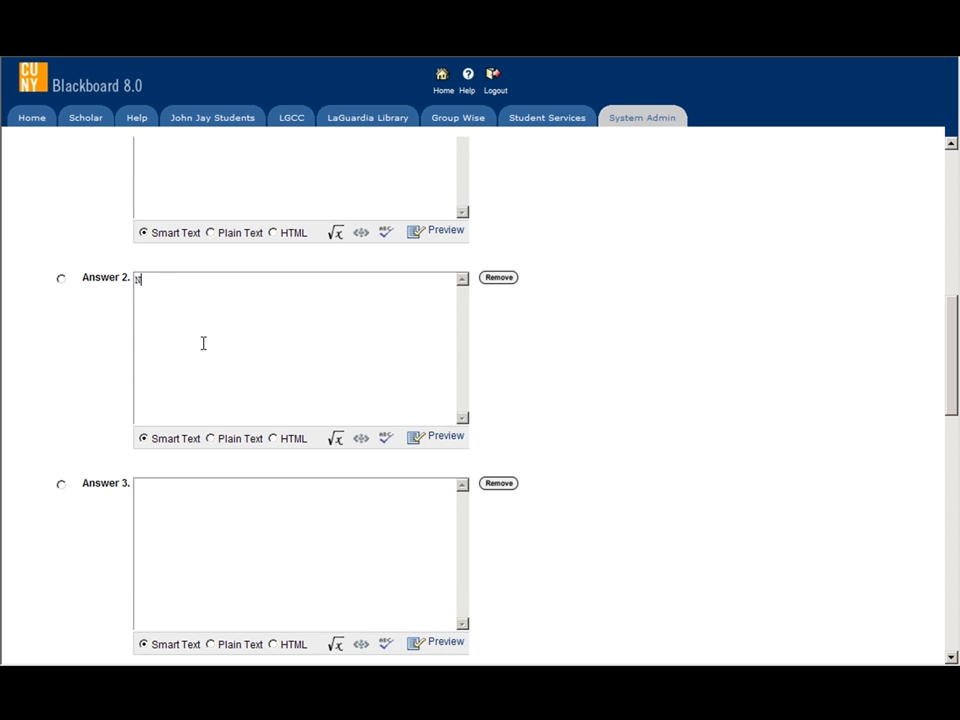
text(New York)
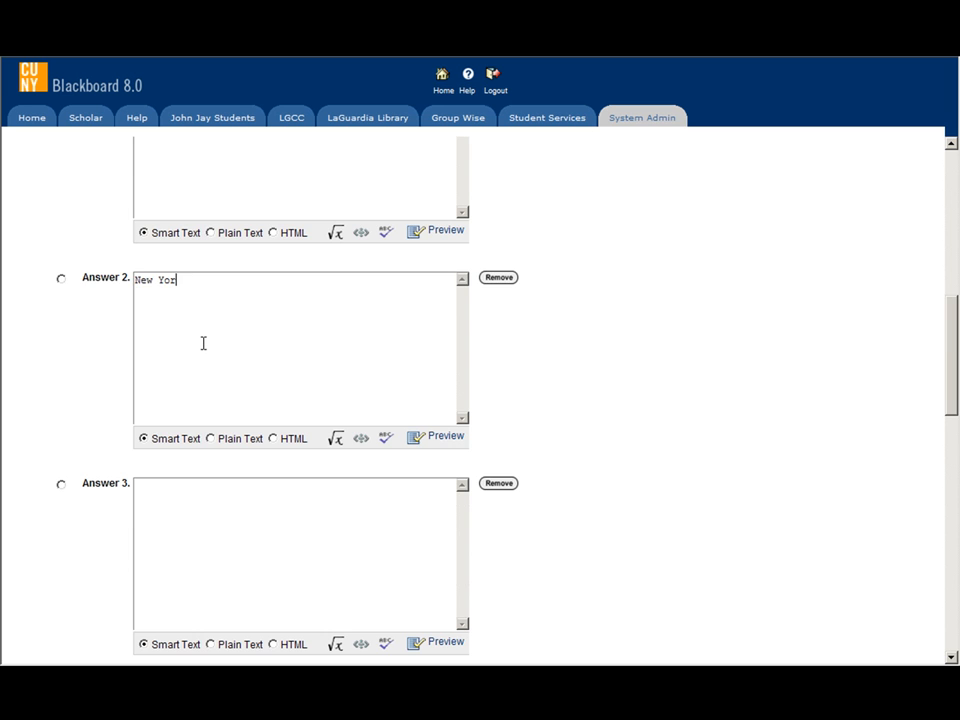
scroll(down, 3)
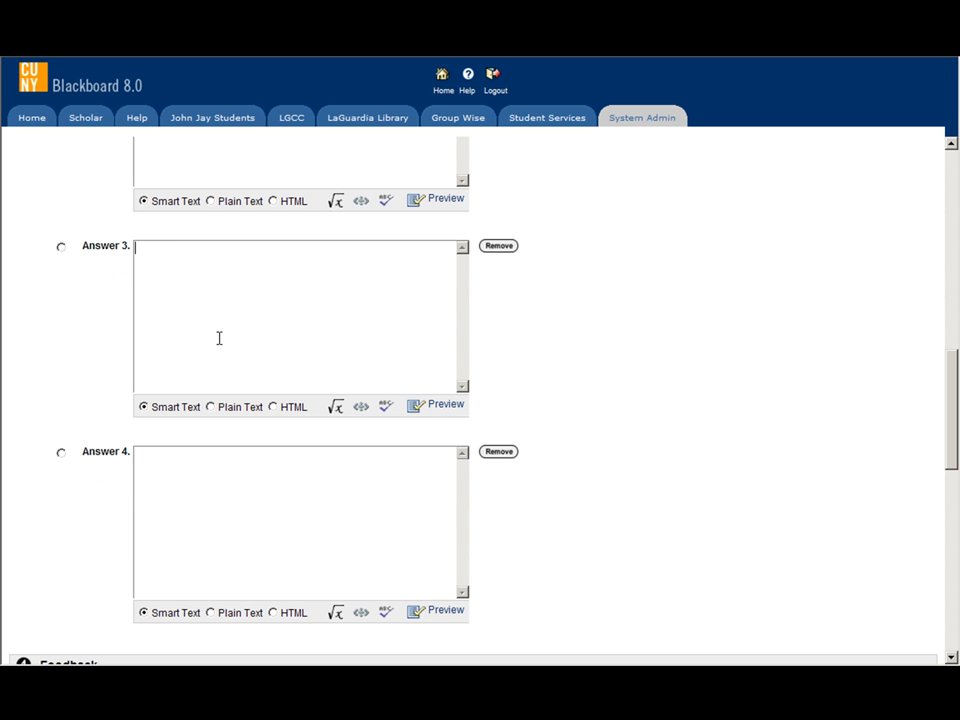
text(London)
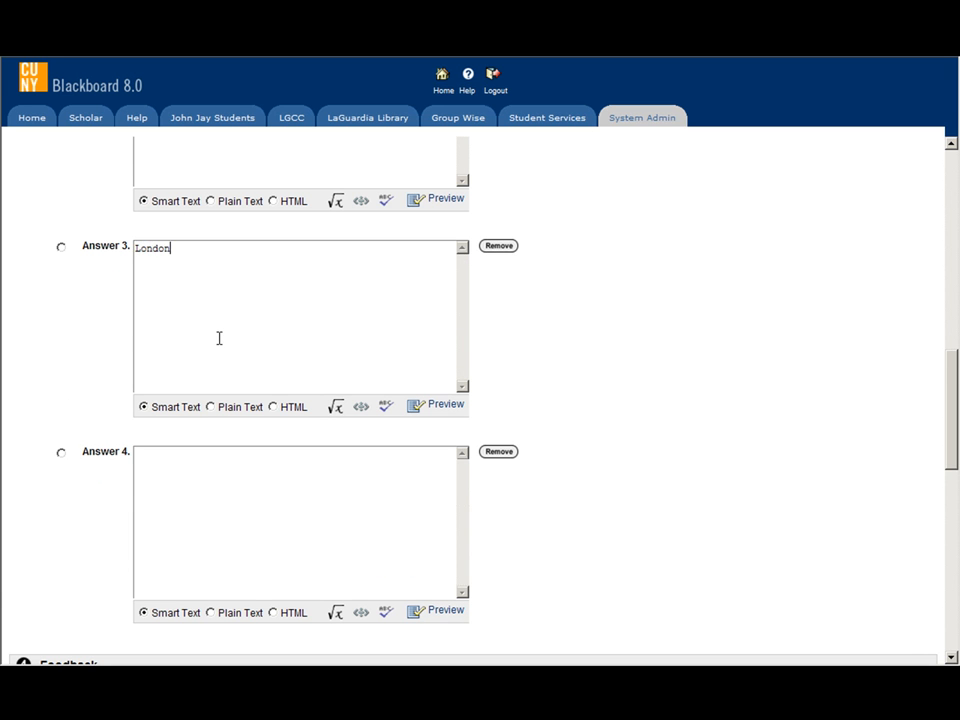
scroll(down, 3)
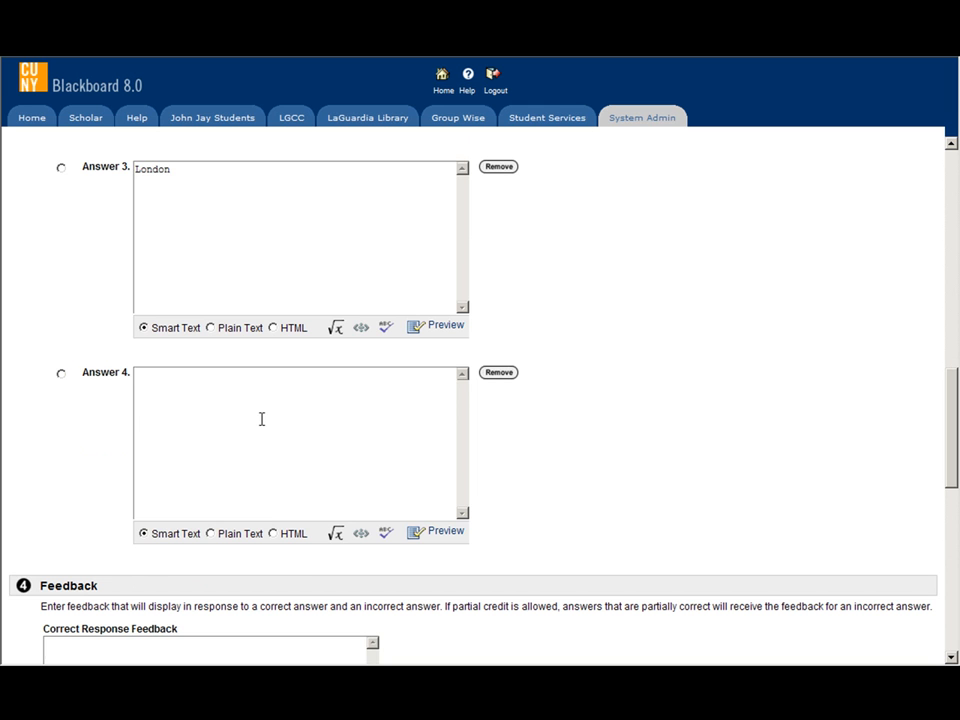
text(Rome)
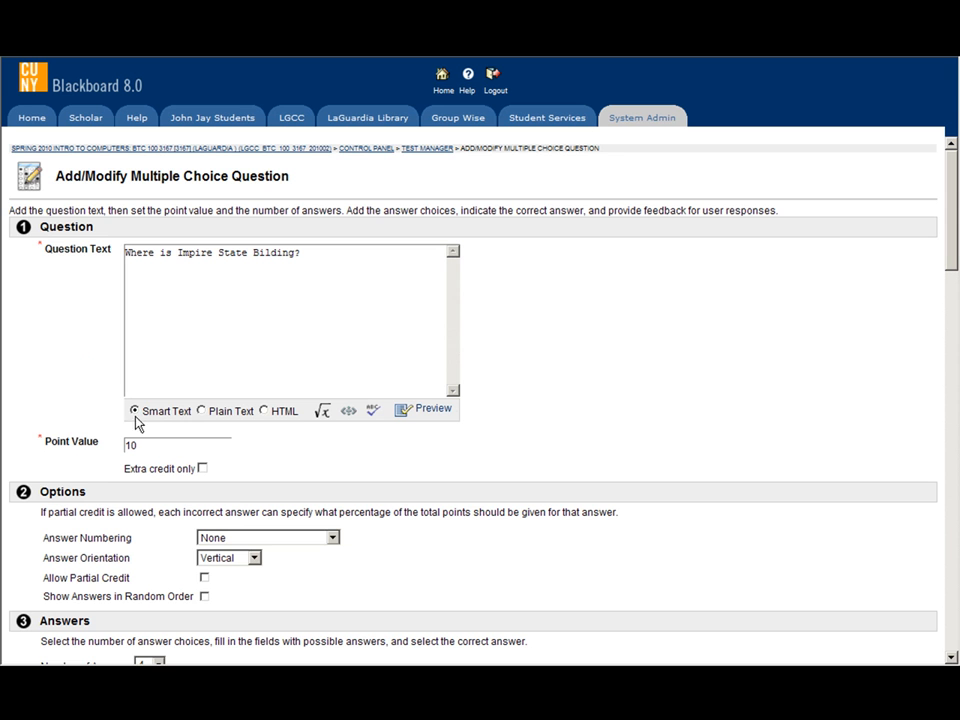
- Submit the question so Test Canvas lists Question 1 with New York correct
scroll(down, 3)
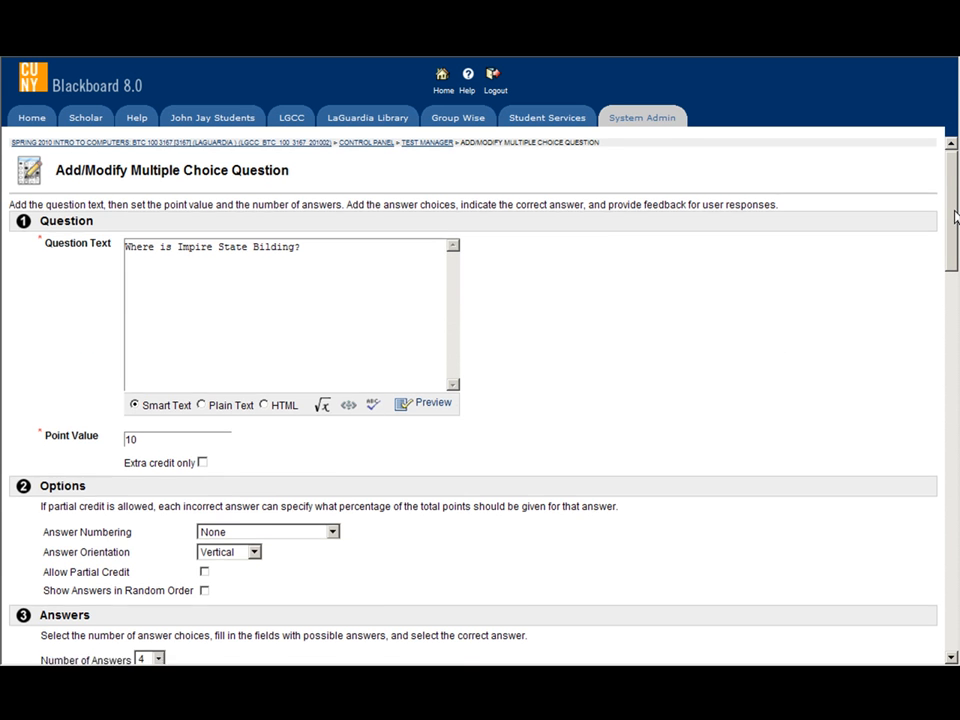
scroll(down, 3)
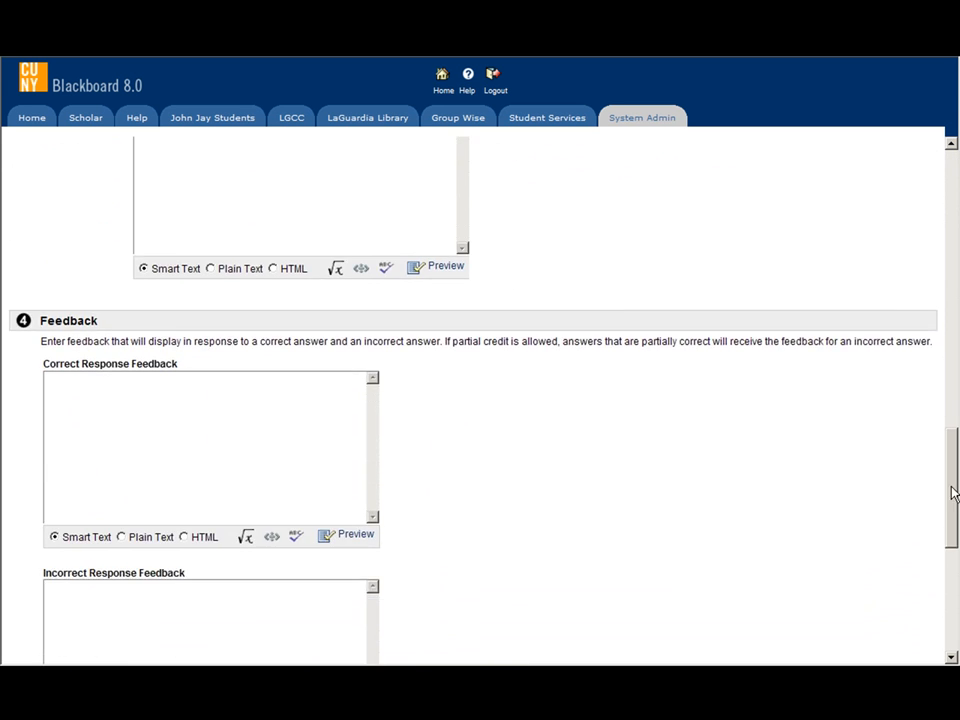
scroll(down, 3)
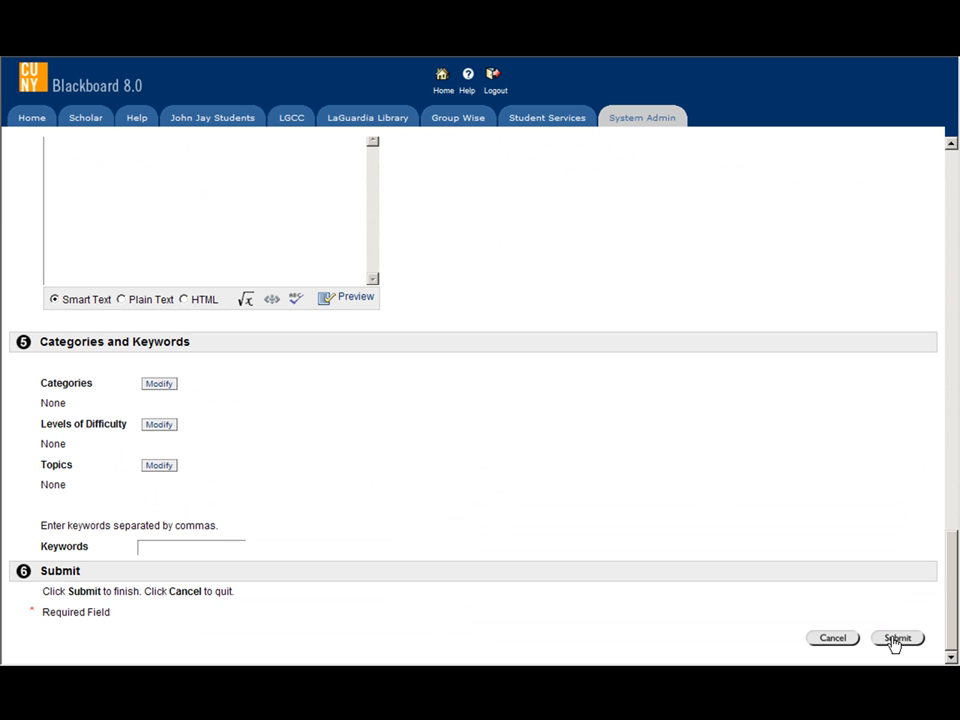
click(896, 638)
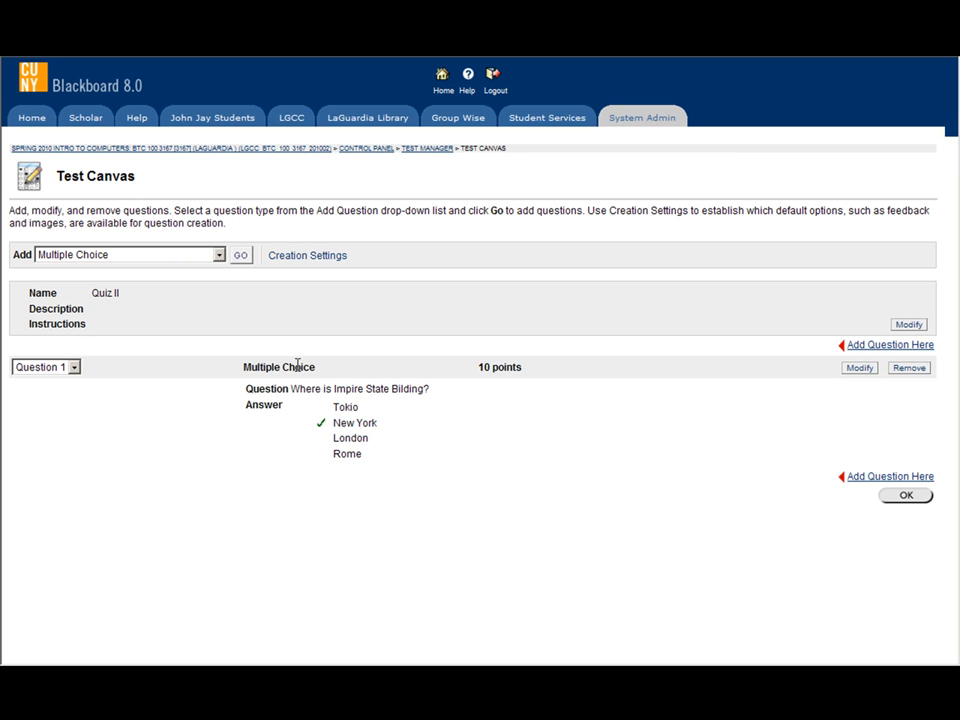
mouse_move(318, 373)
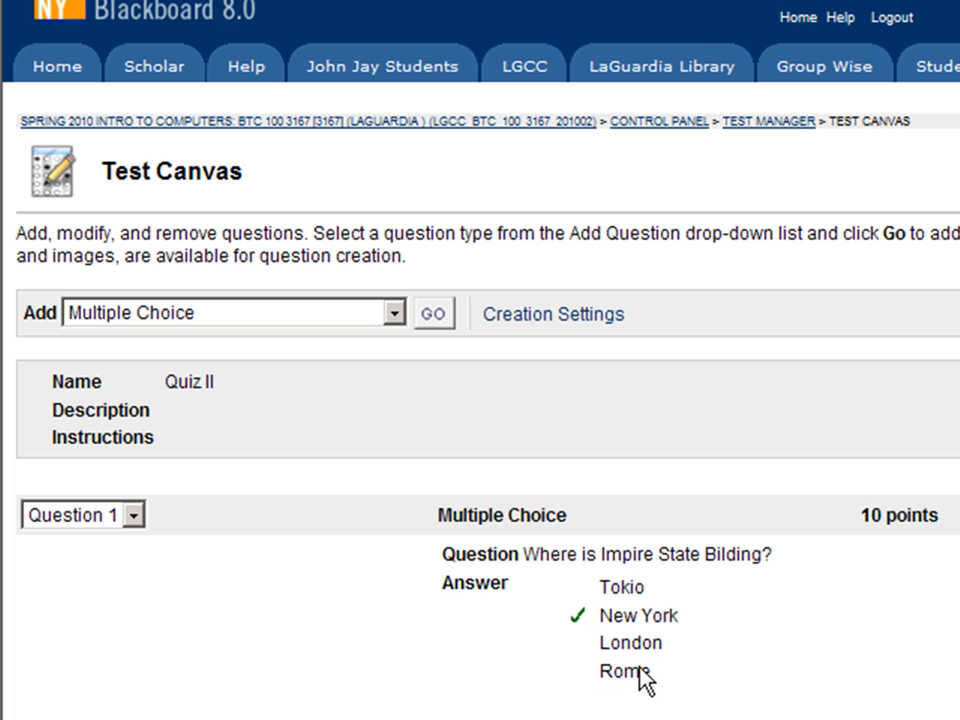
mouse_move(598, 622)
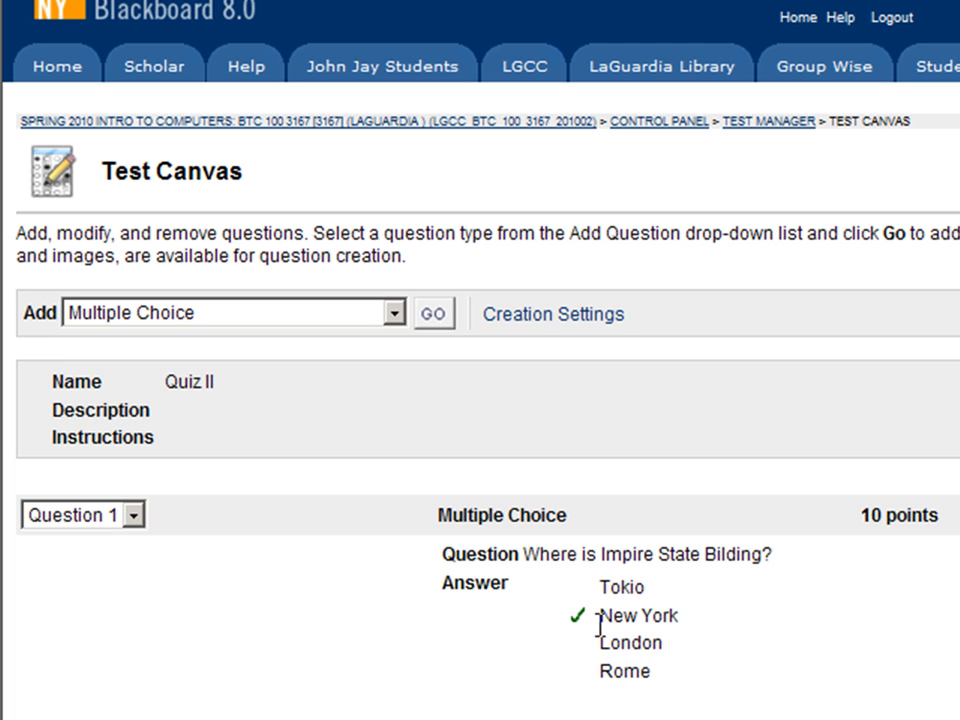
mouse_move(610, 623)
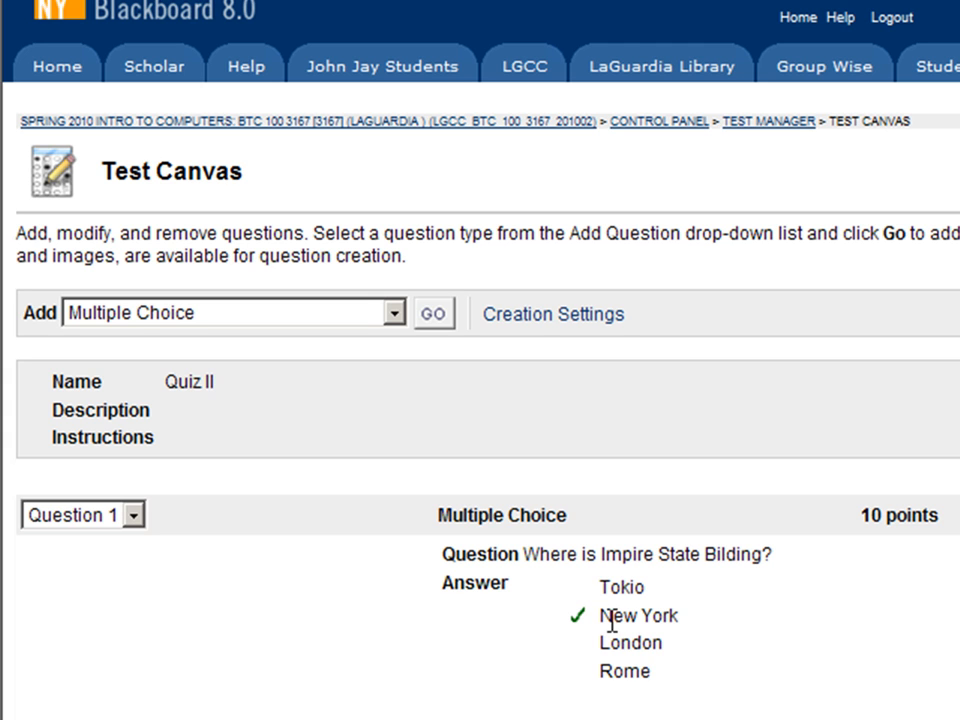
mouse_move(918, 551)
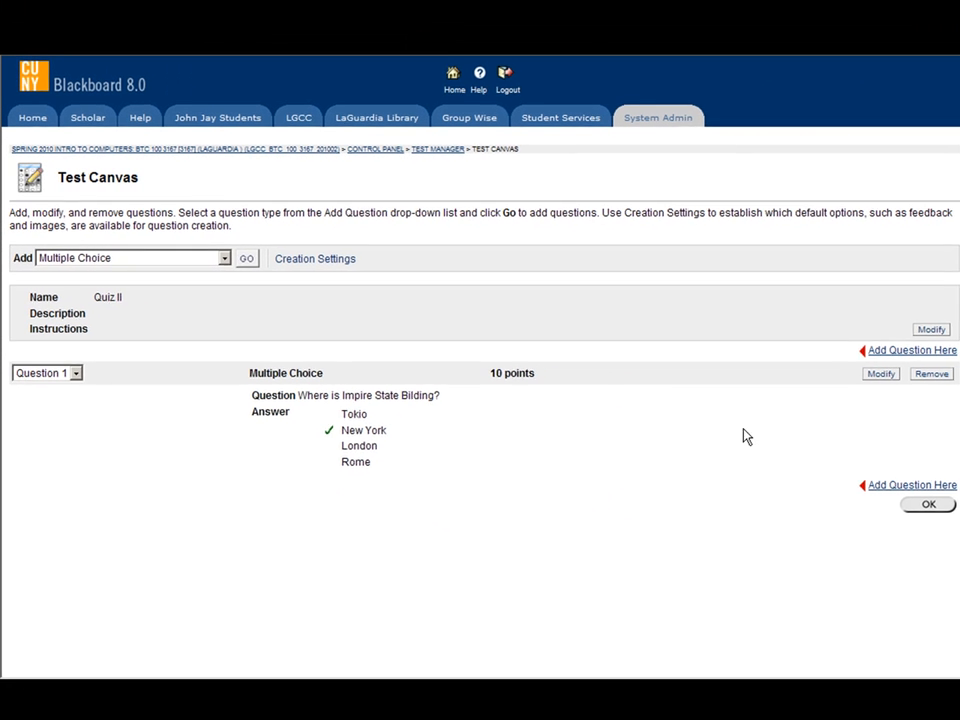
- Finish with the Test Canvas and go to the course's Assignments area
click(927, 504)
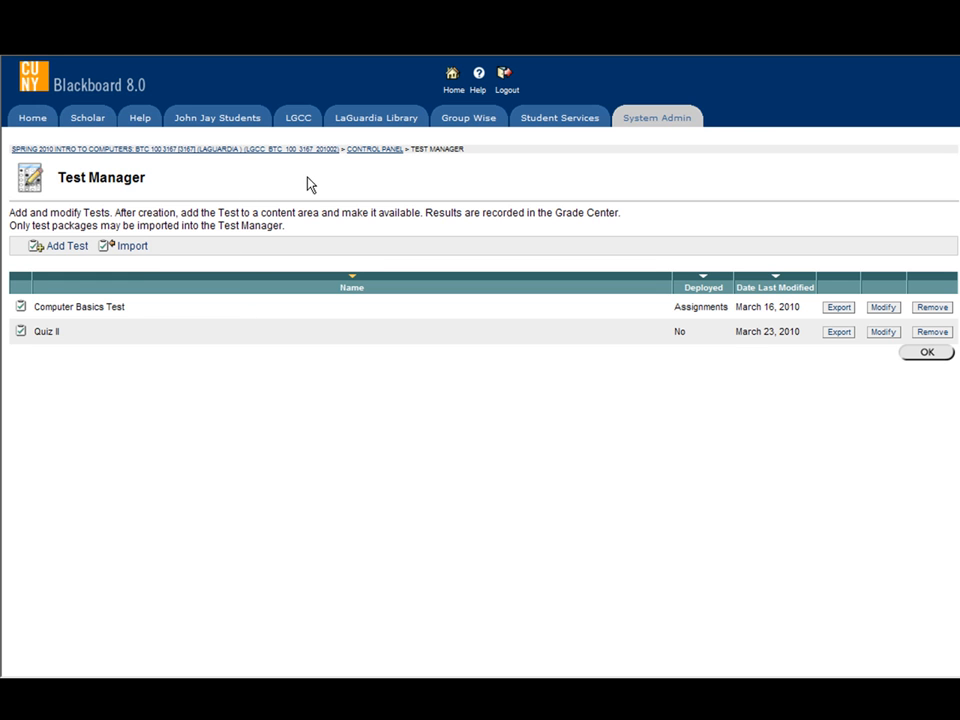
mouse_move(232, 156)
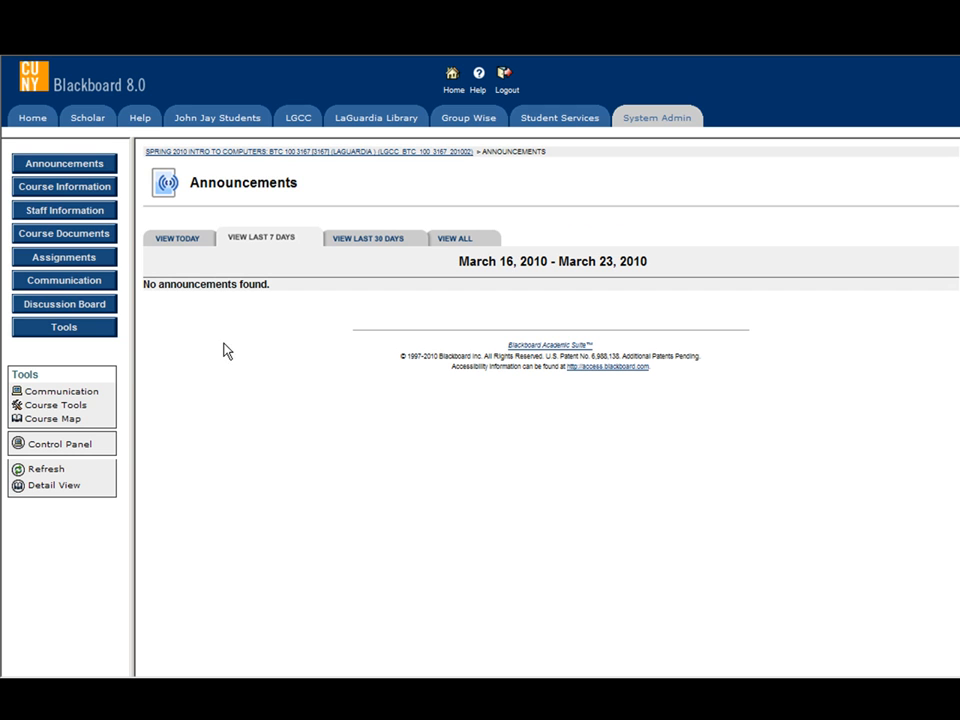
mouse_move(95, 260)
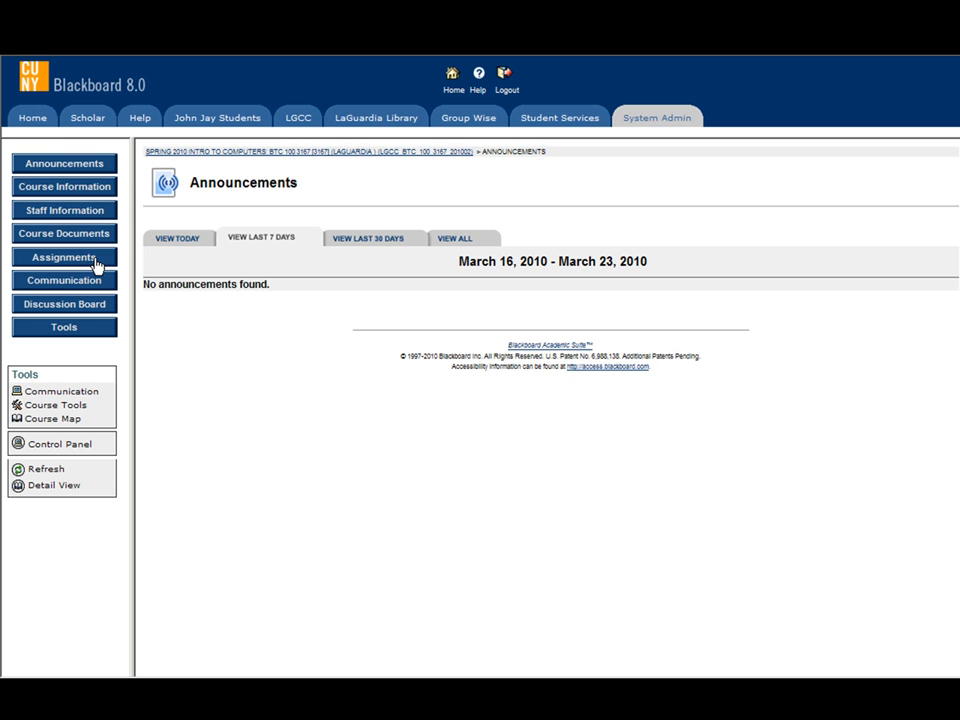
click(64, 257)
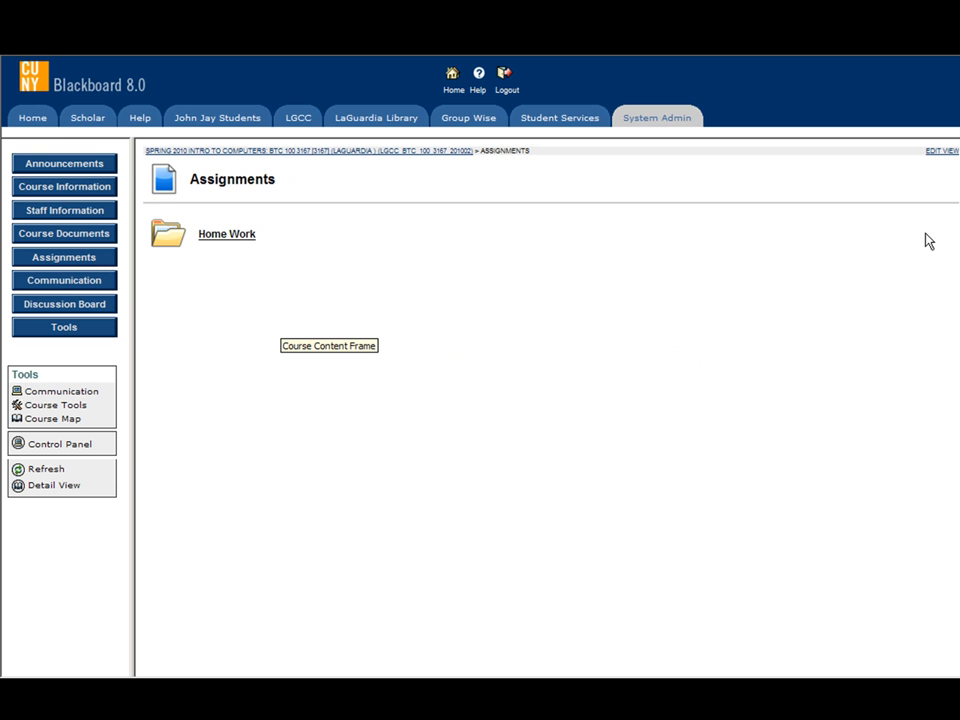
- In Edit View, add Quiz II as a Test item to Assignments
click(937, 150)
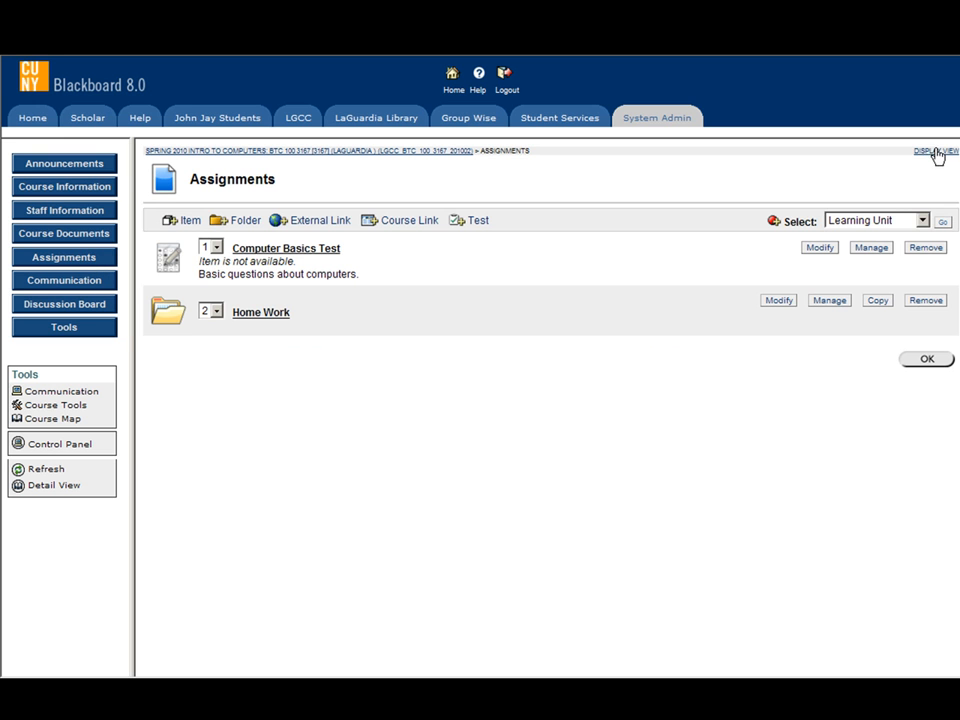
mouse_move(476, 222)
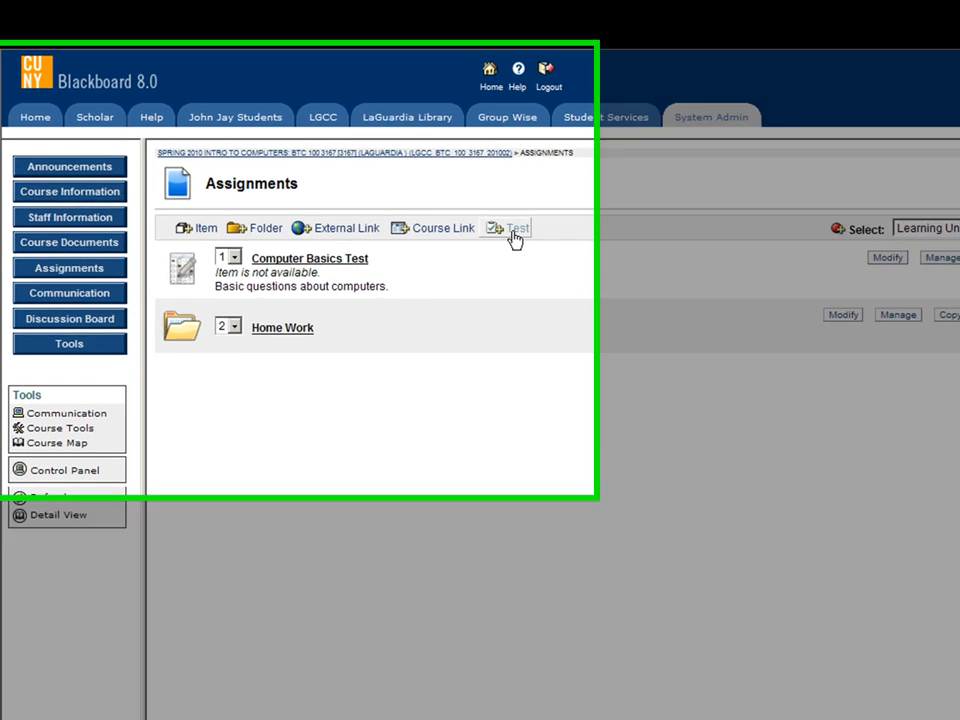
click(517, 227)
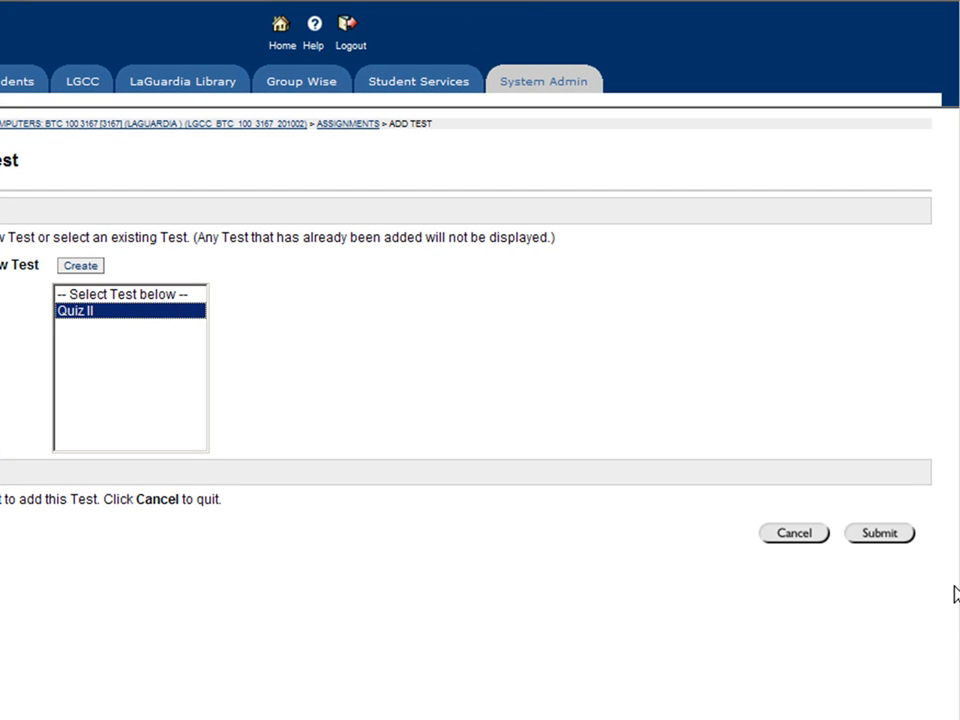
click(878, 532)
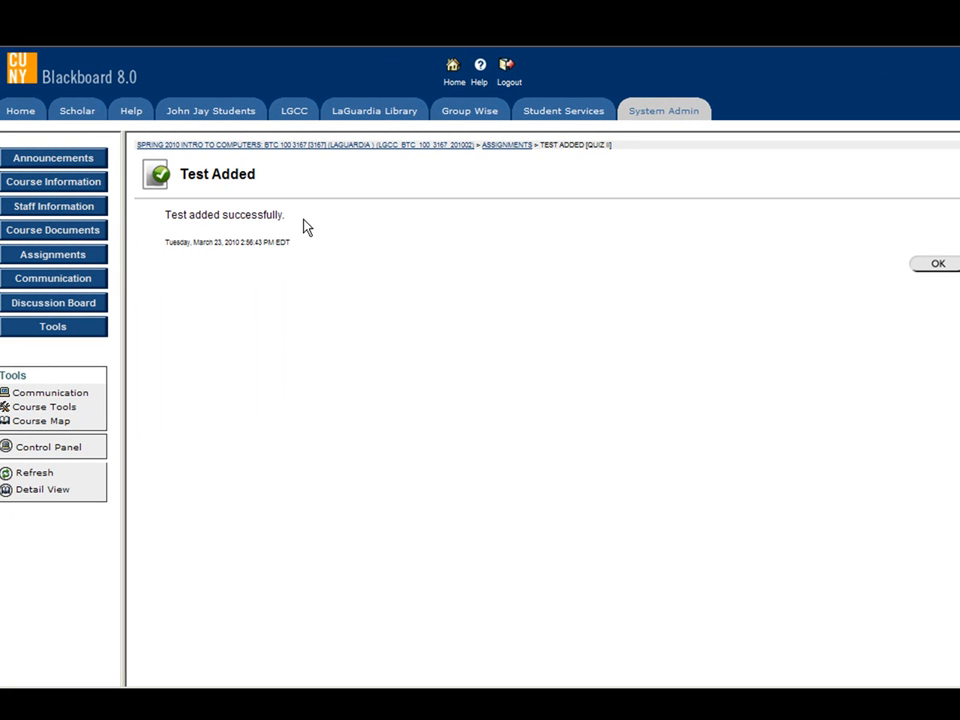
- Set Make the link available to Yes and submit Quiz II's test options
click(937, 263)
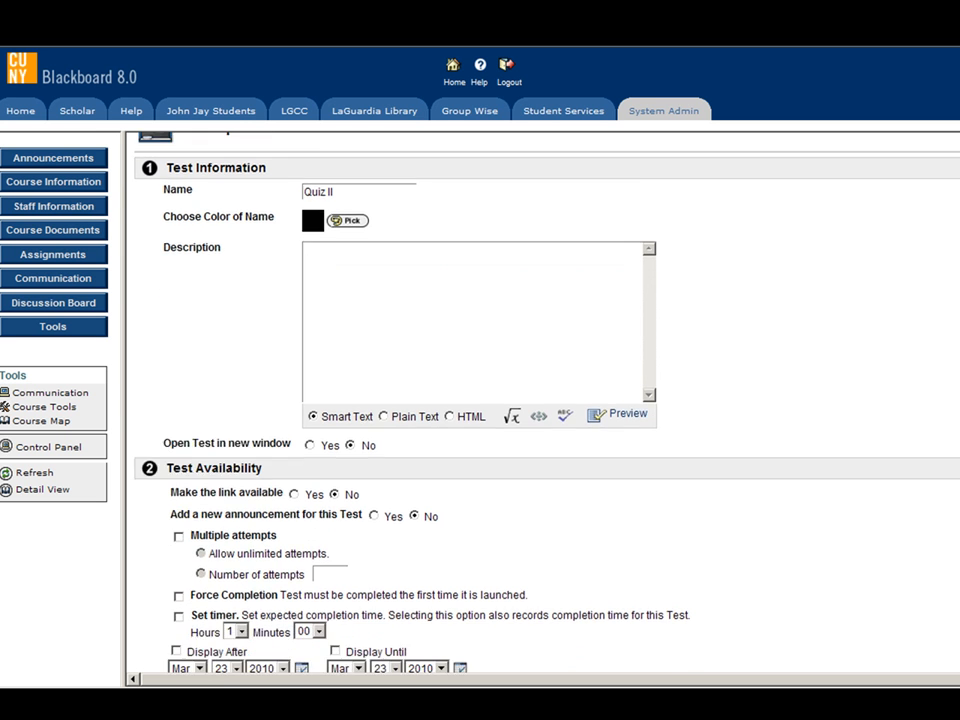
scroll(down, 3)
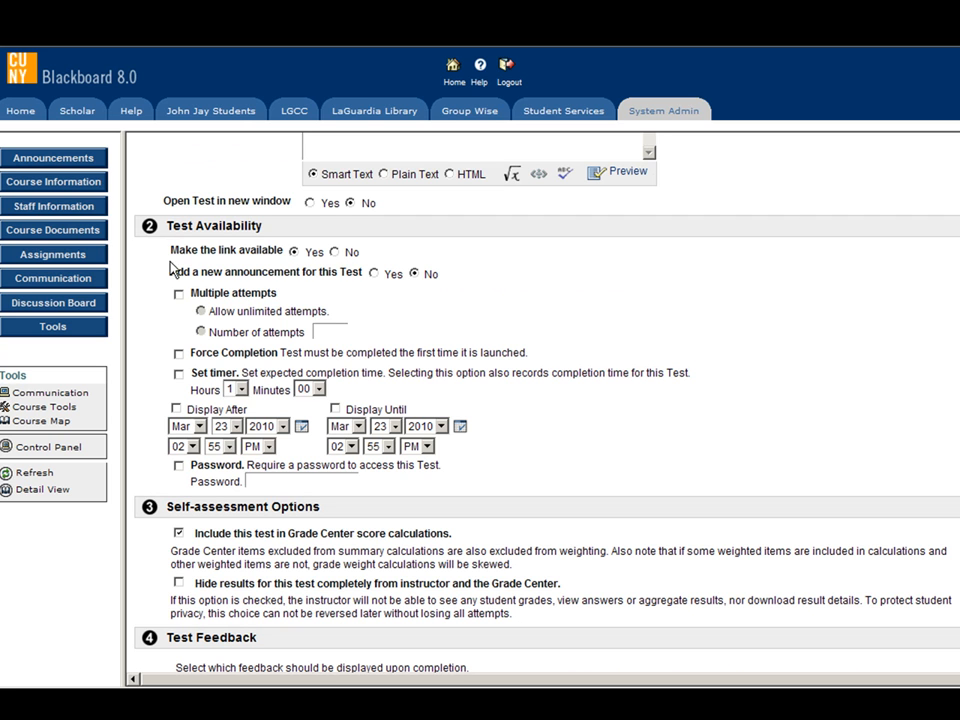
mouse_move(172, 268)
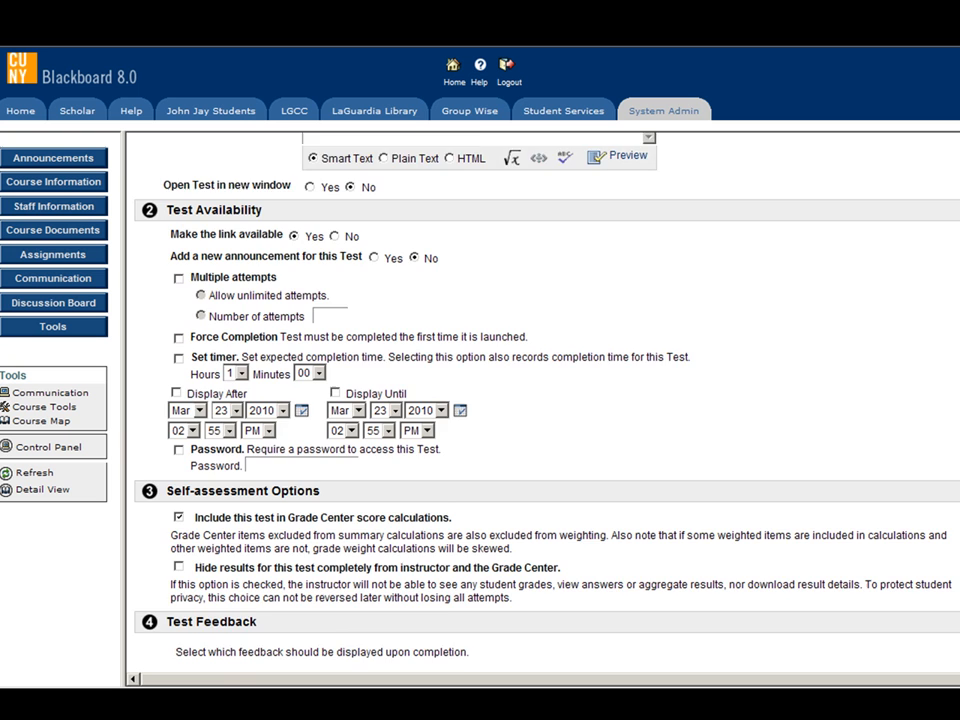
scroll(down, 3)
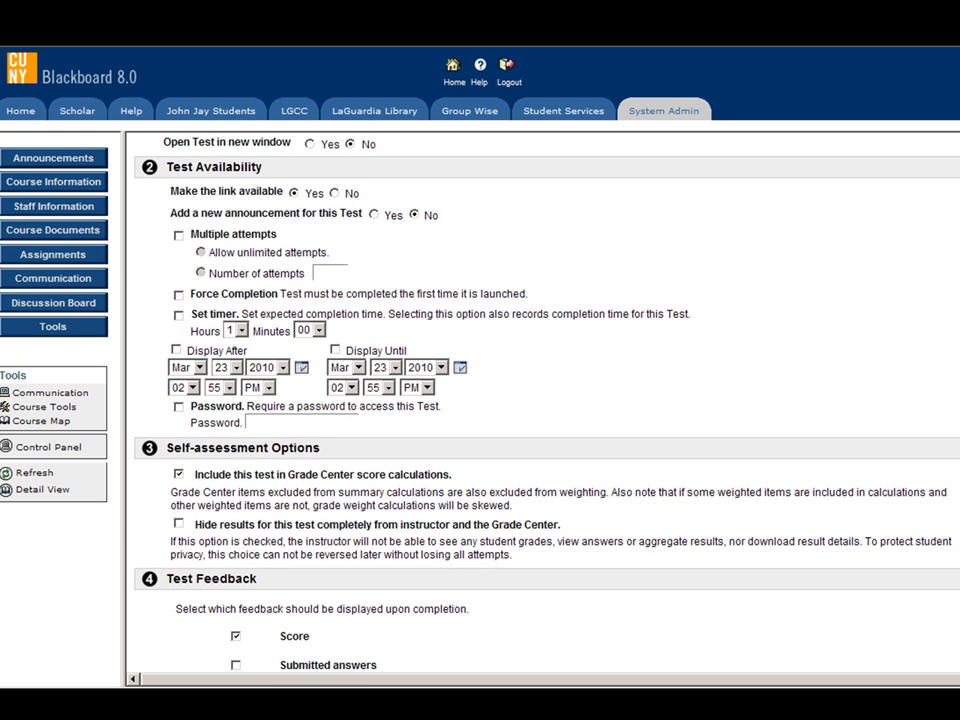
mouse_move(313, 357)
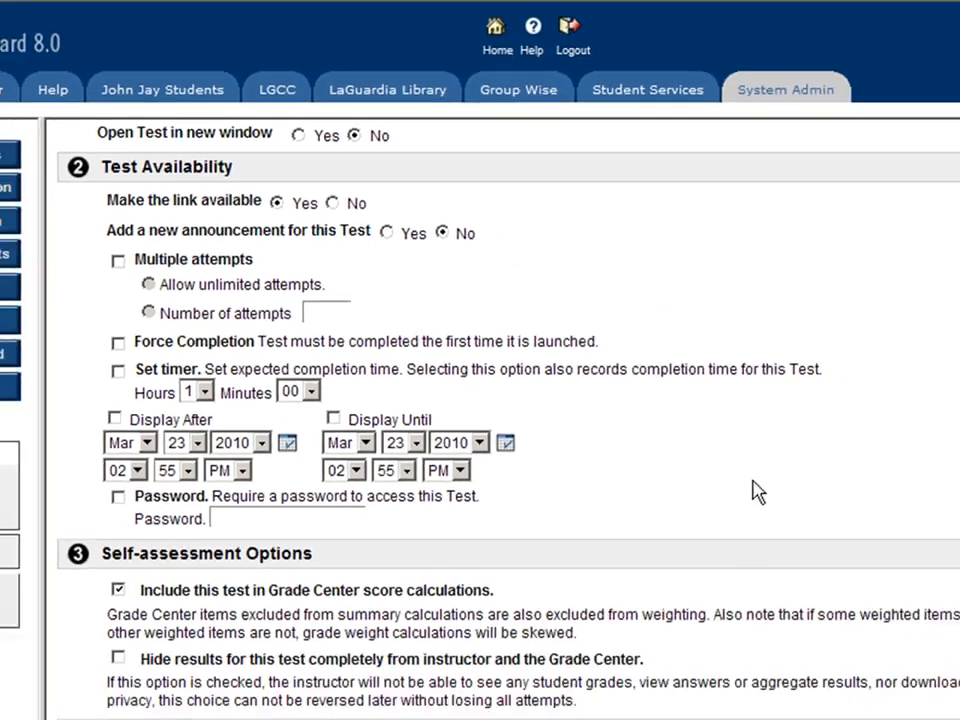
scroll(down, 3)
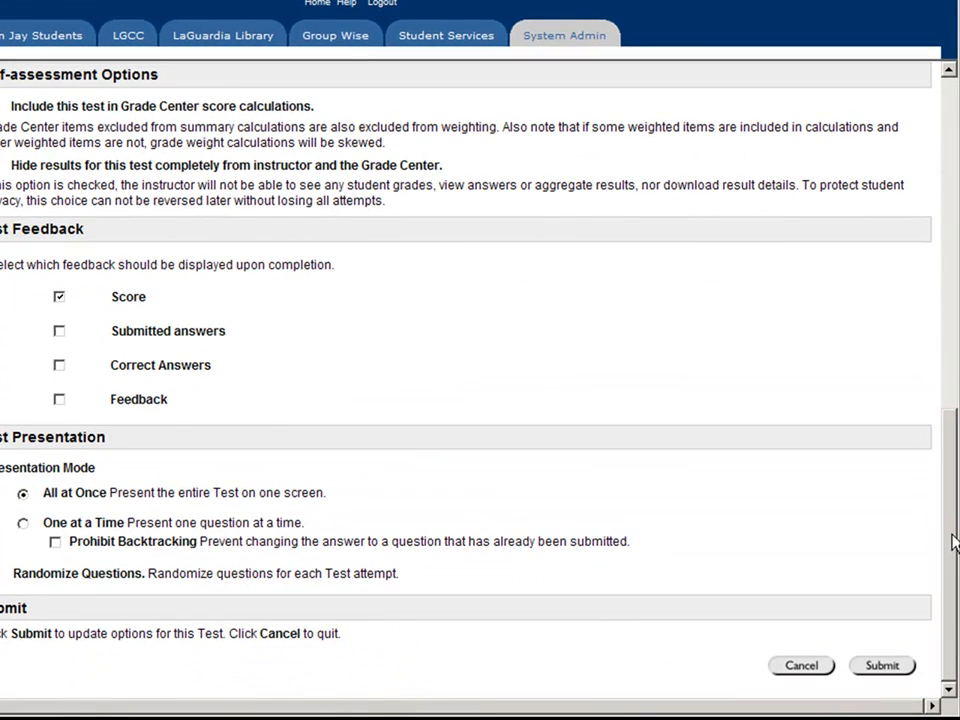
mouse_move(882, 665)
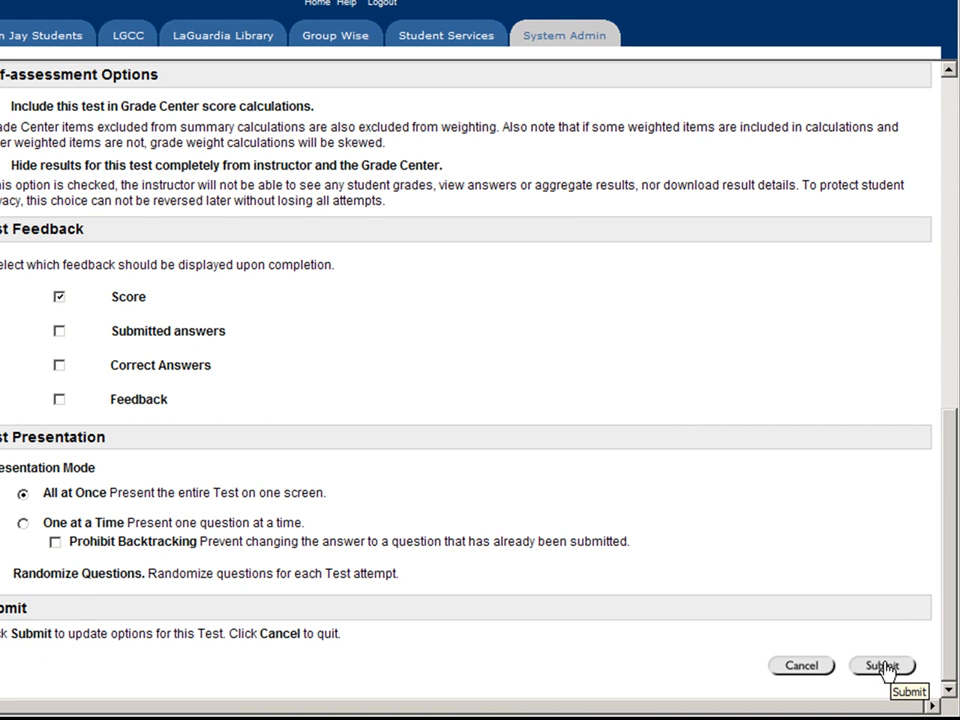
click(881, 666)
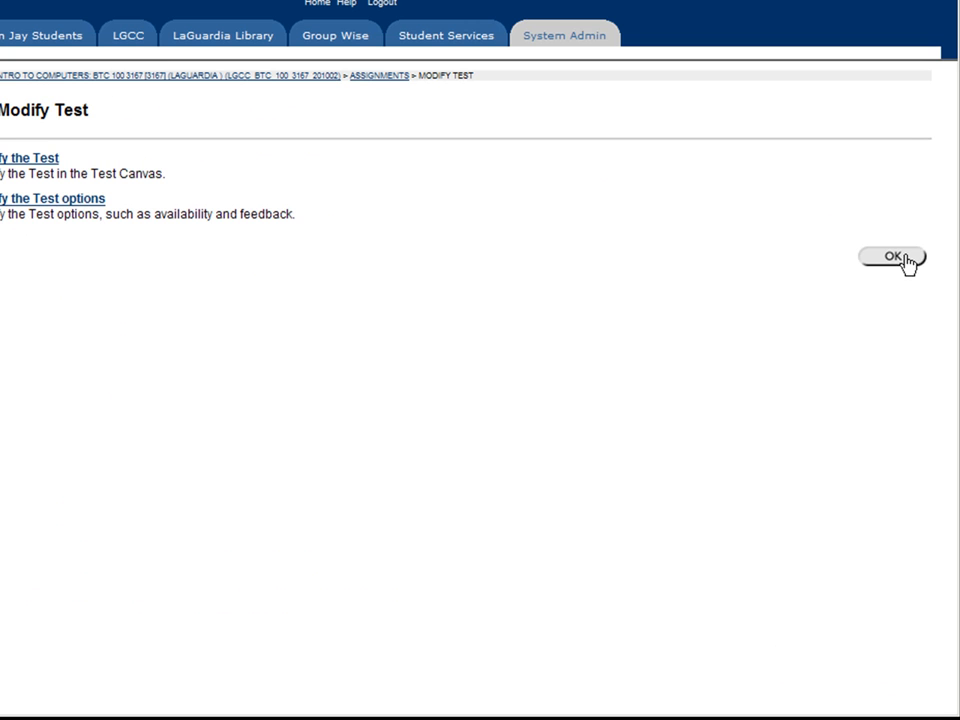
- Return through the Home tab into the Intro To Computers course's Assignments area
click(891, 257)
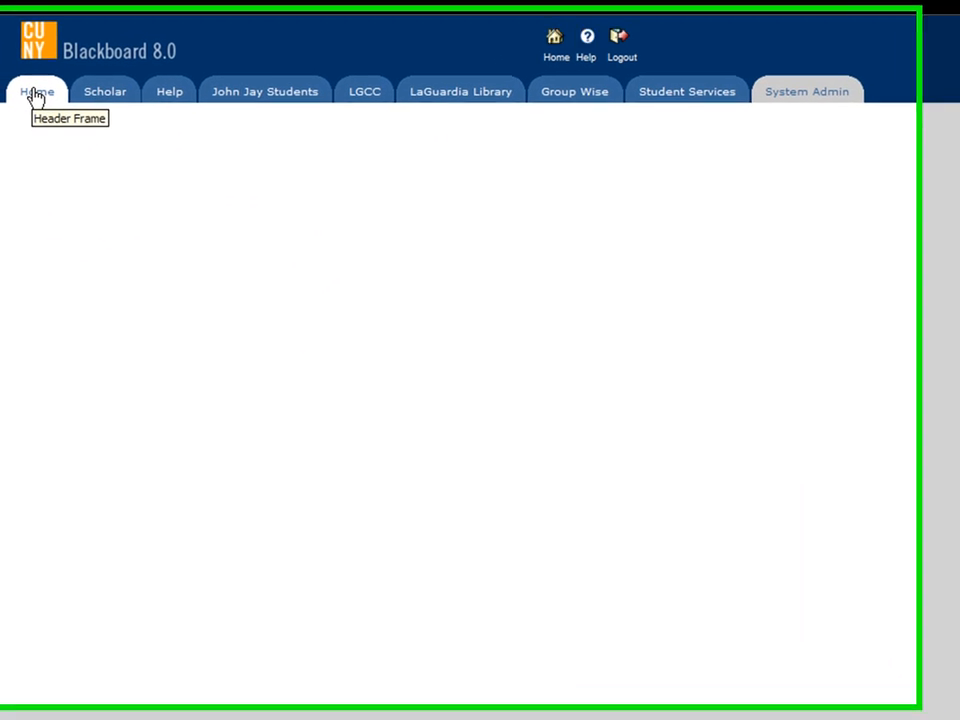
click(37, 90)
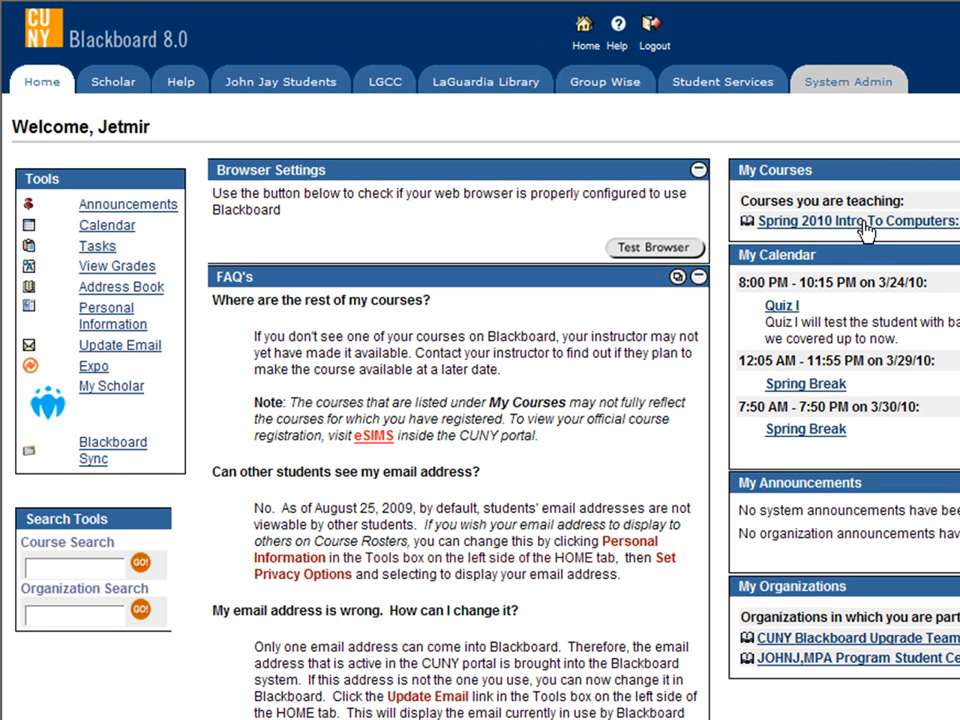
scroll(down, 3)
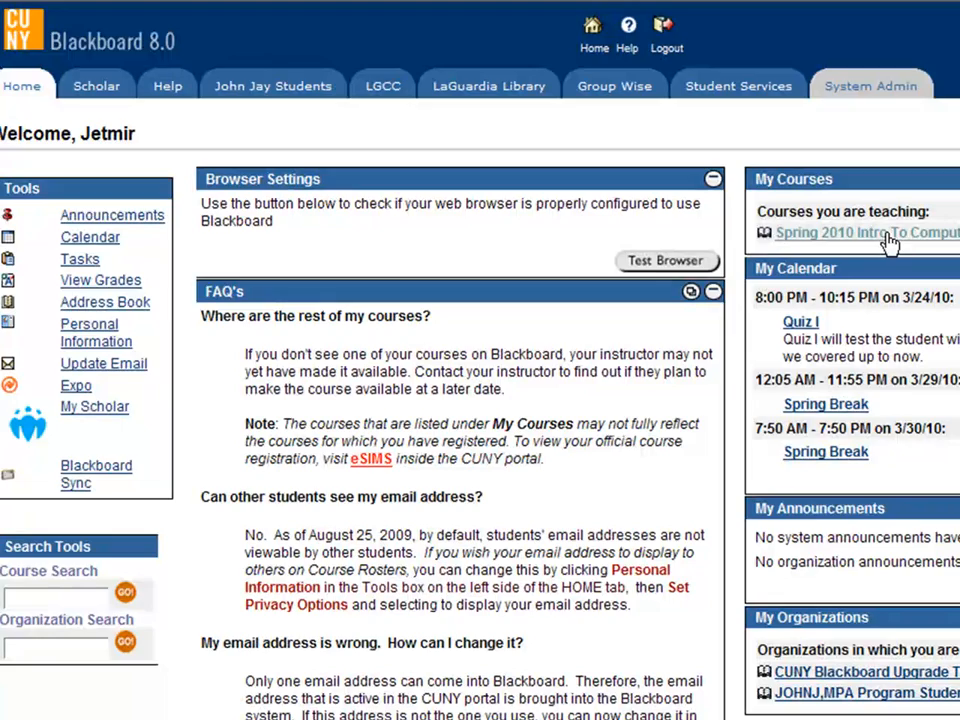
click(866, 232)
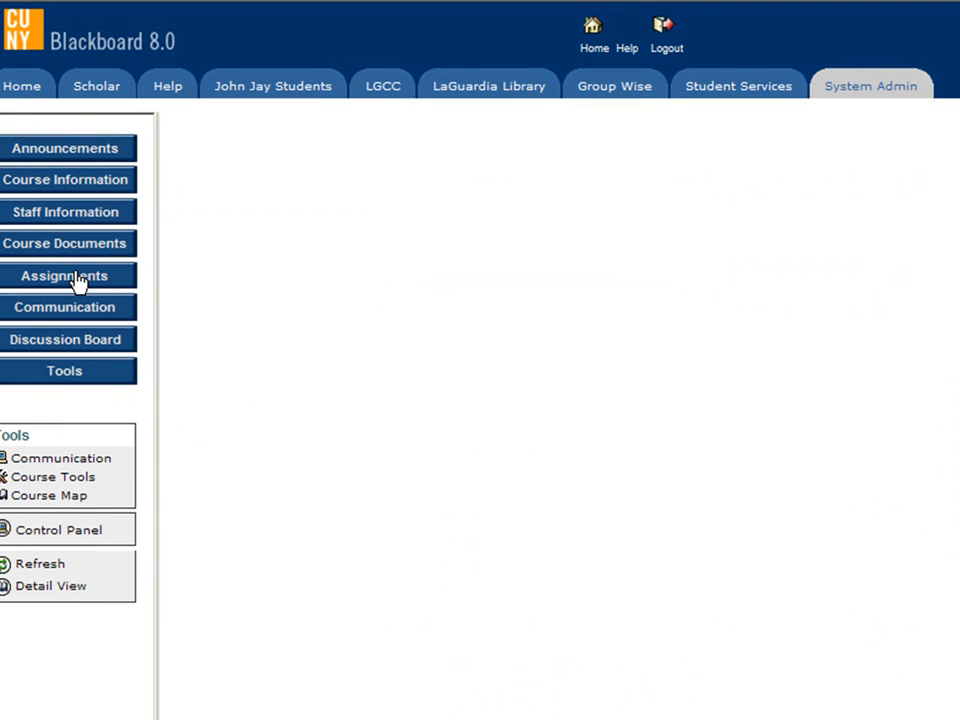
click(63, 275)
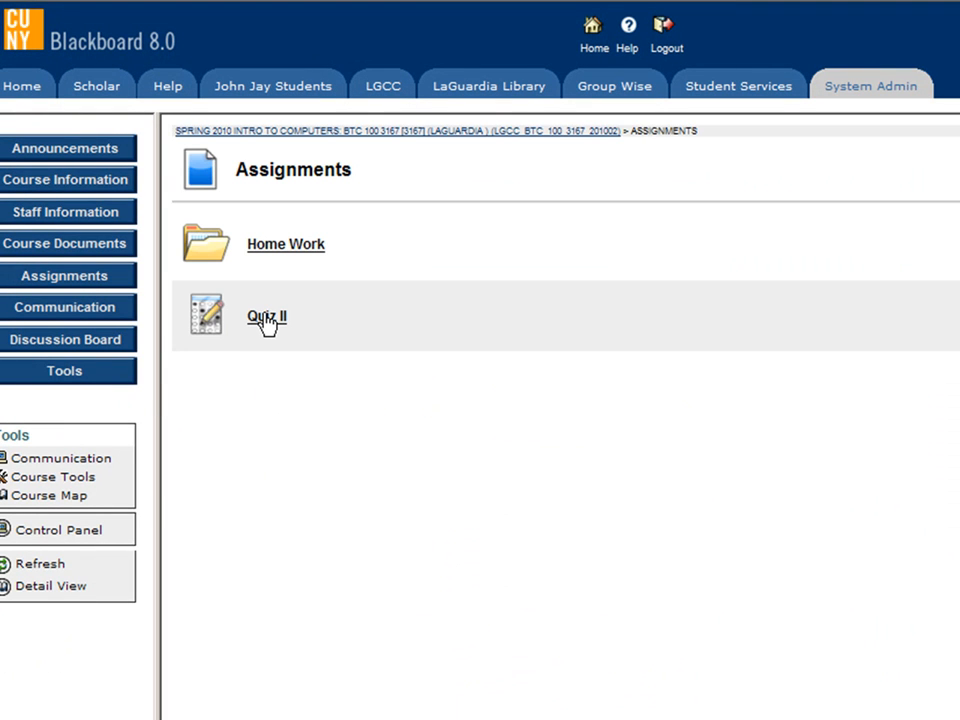
mouse_move(274, 379)
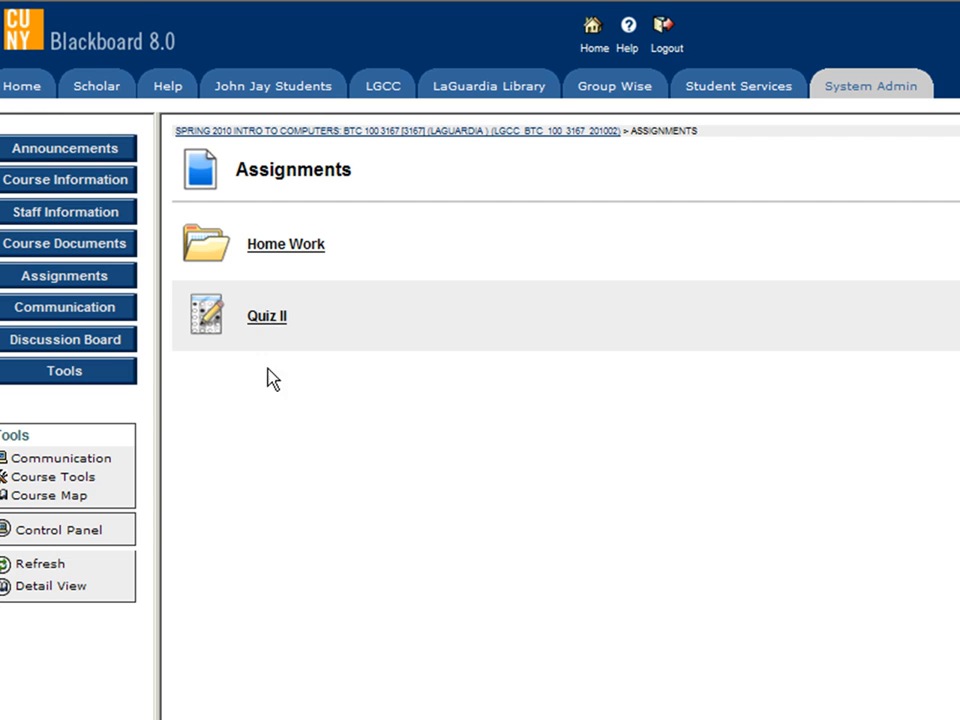
- Launch Quiz II as a preview showing Question 1 with its four choices
click(267, 316)
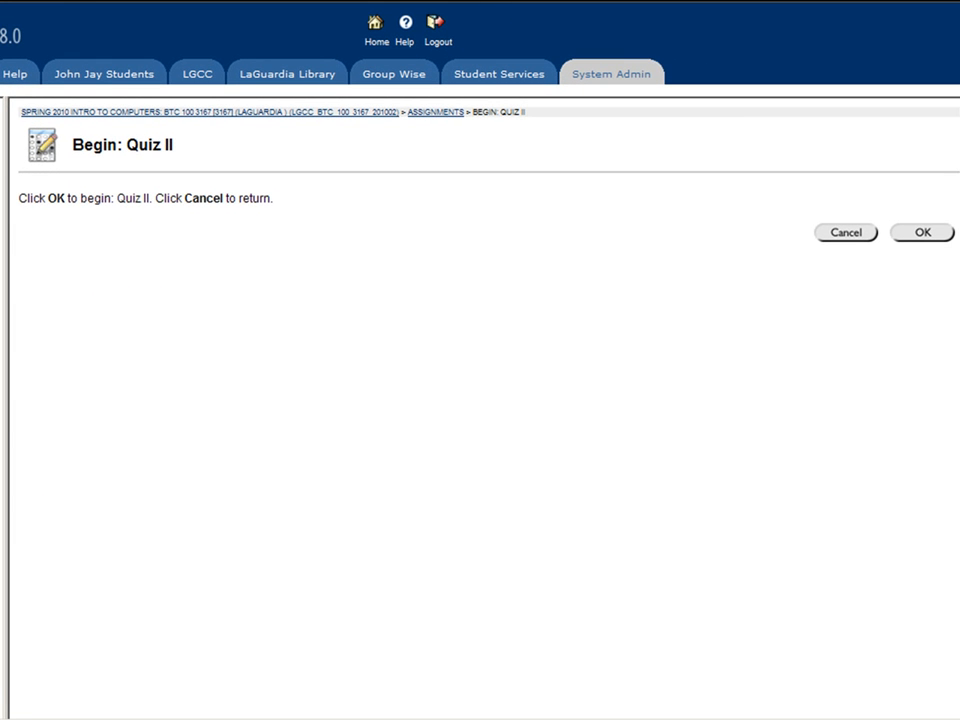
click(921, 232)
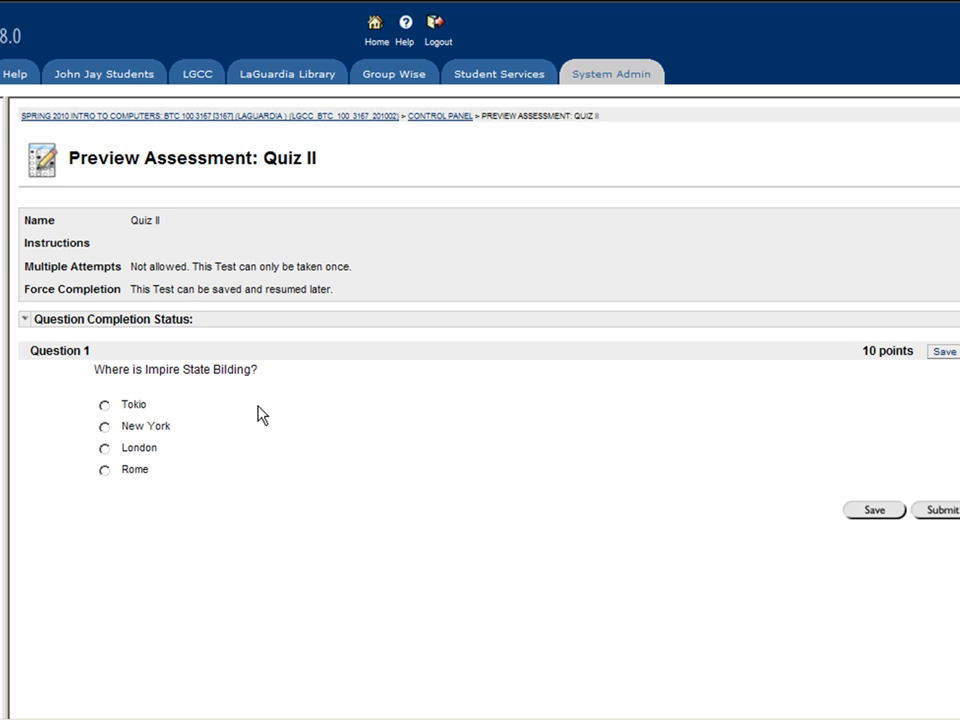